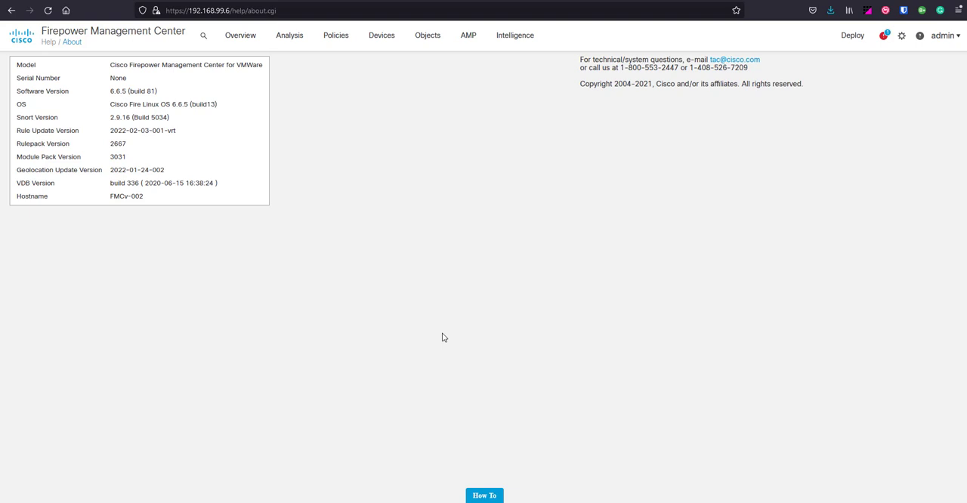
{"action": "mouse_move", "coordinate": [263, 175]}
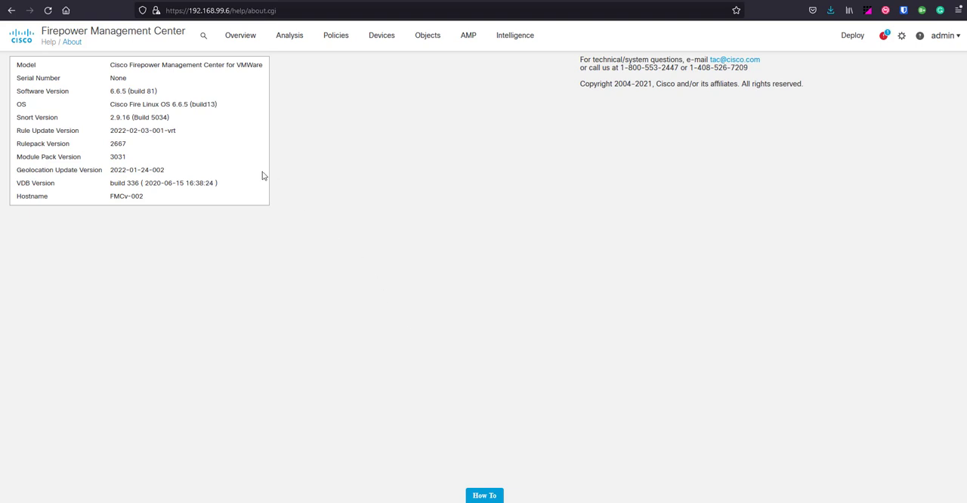
{"action": "mouse_move", "coordinate": [223, 142]}
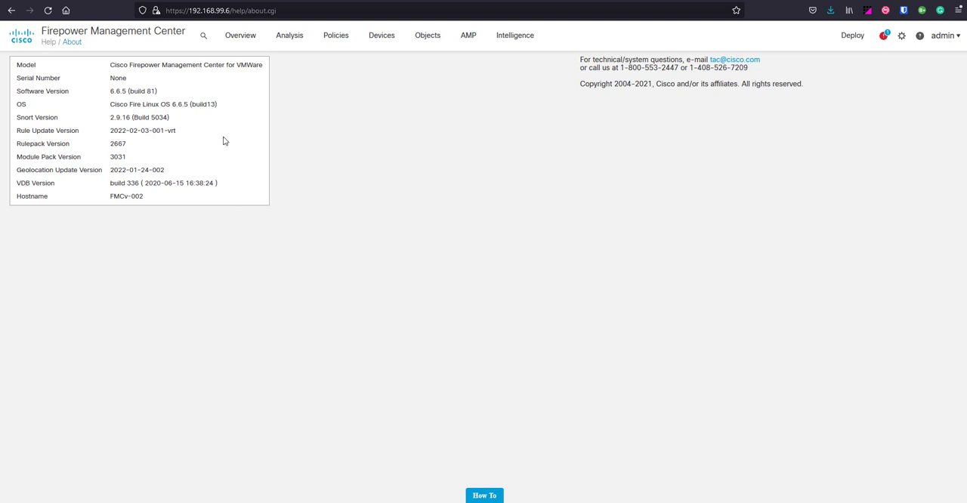
{"action": "mouse_move", "coordinate": [124, 93]}
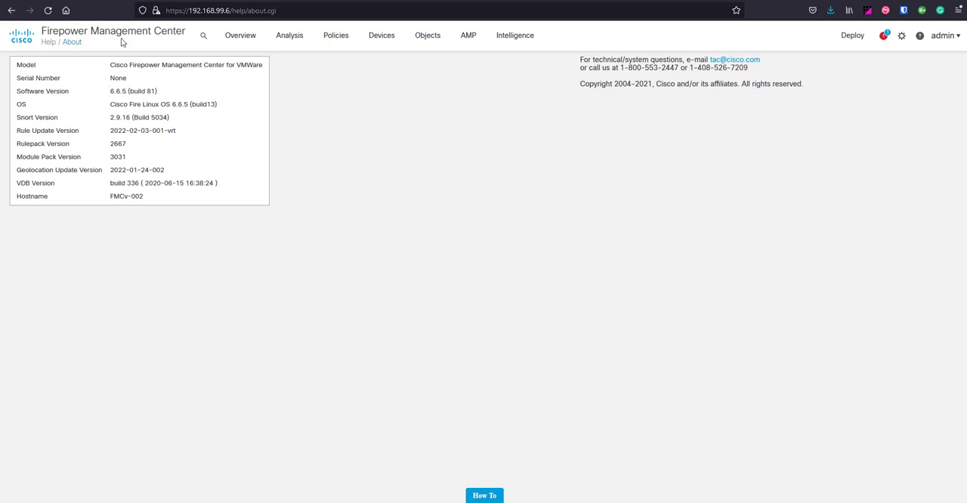
{"action": "mouse_move", "coordinate": [212, 161]}
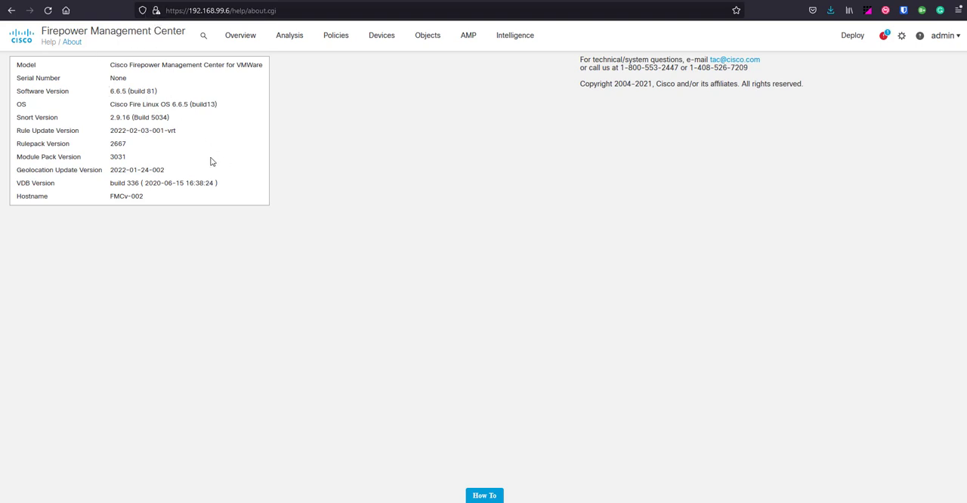
{"action": "mouse_move", "coordinate": [190, 170]}
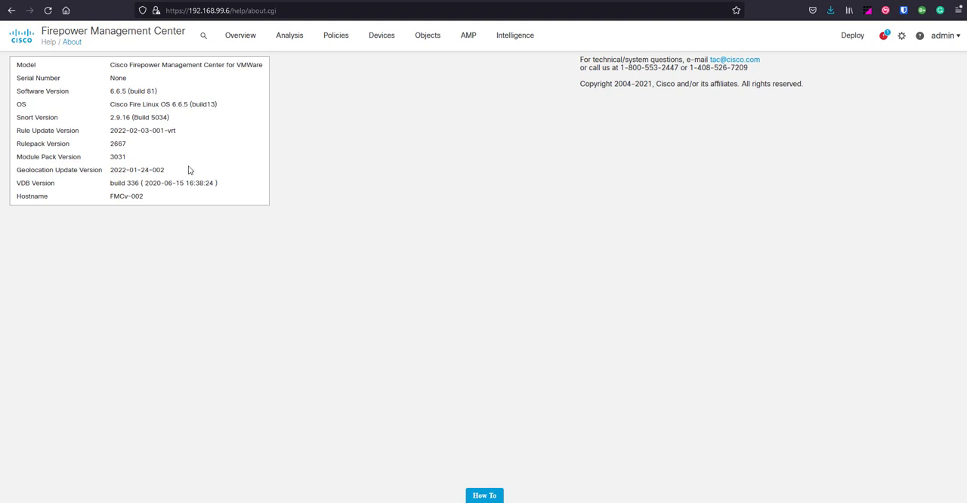
{"action": "mouse_move", "coordinate": [309, 124]}
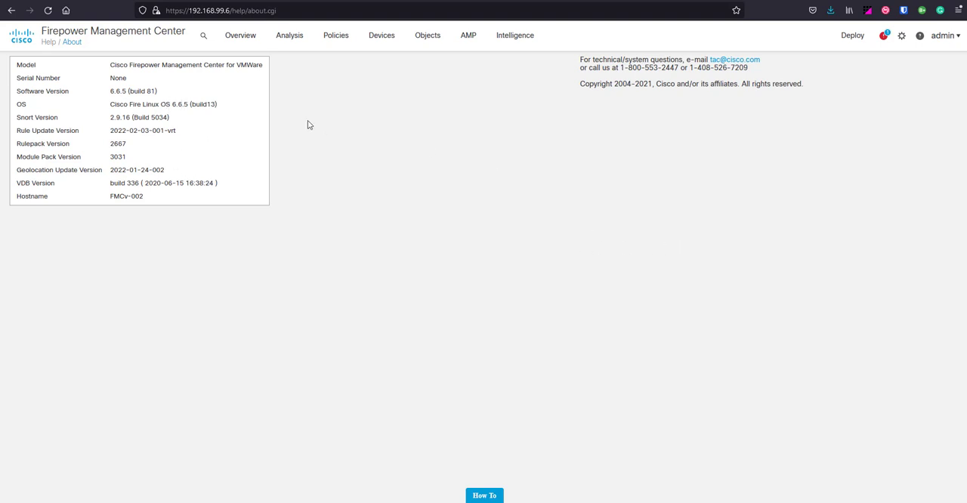
{"action": "mouse_move", "coordinate": [133, 196]}
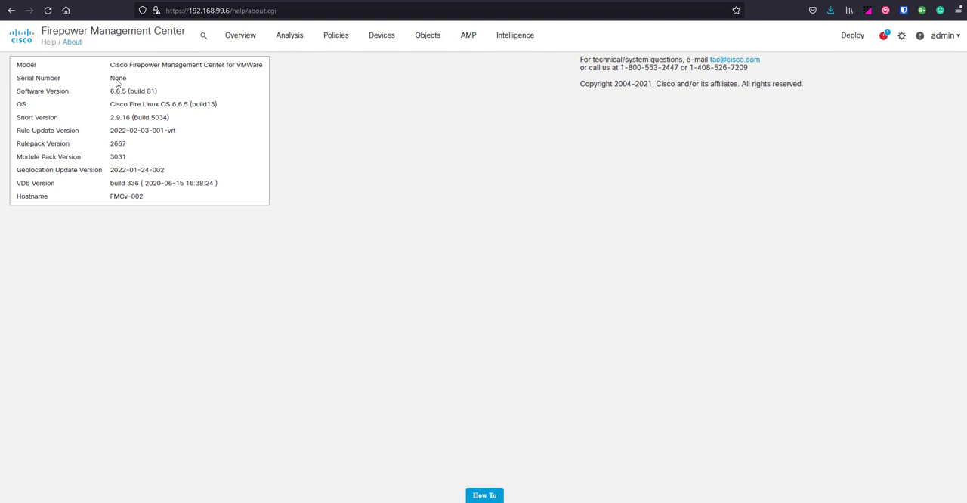
{"action": "mouse_move", "coordinate": [833, 174]}
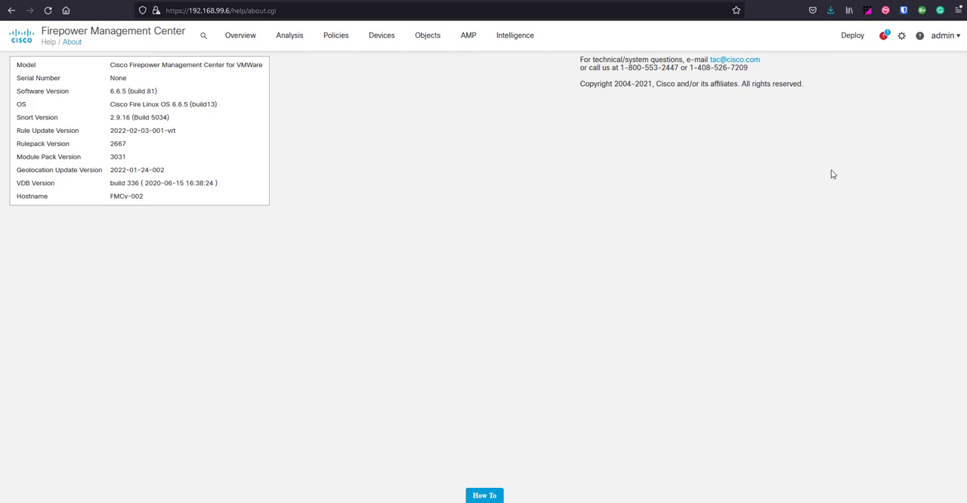
{"action": "mouse_move", "coordinate": [901, 36]}
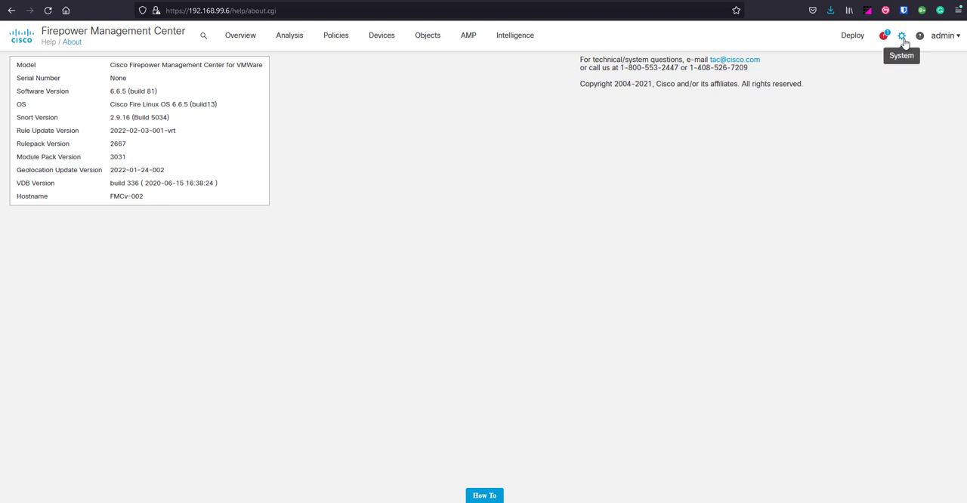
Reach System > Configuration and select the HTTPS Certificate entry in its left list
{"action": "left_click", "coordinate": [901, 36]}
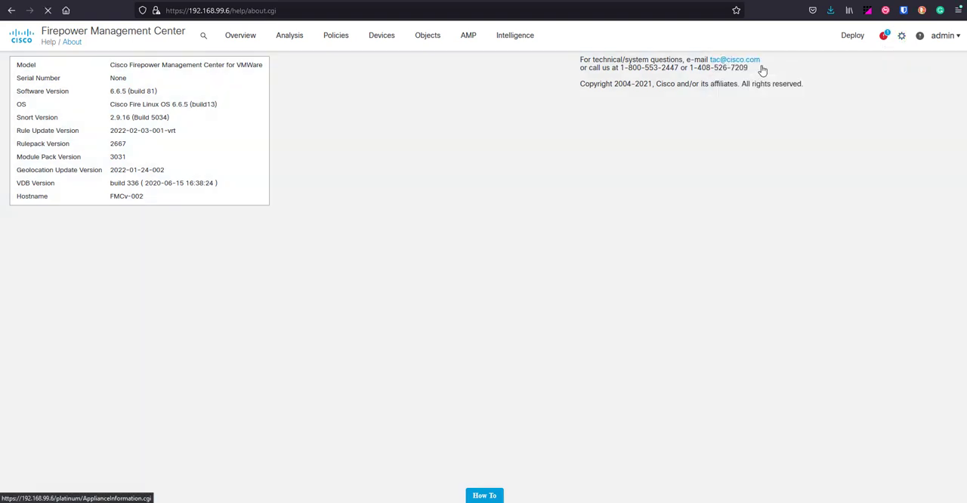
{"action": "mouse_move", "coordinate": [450, 193]}
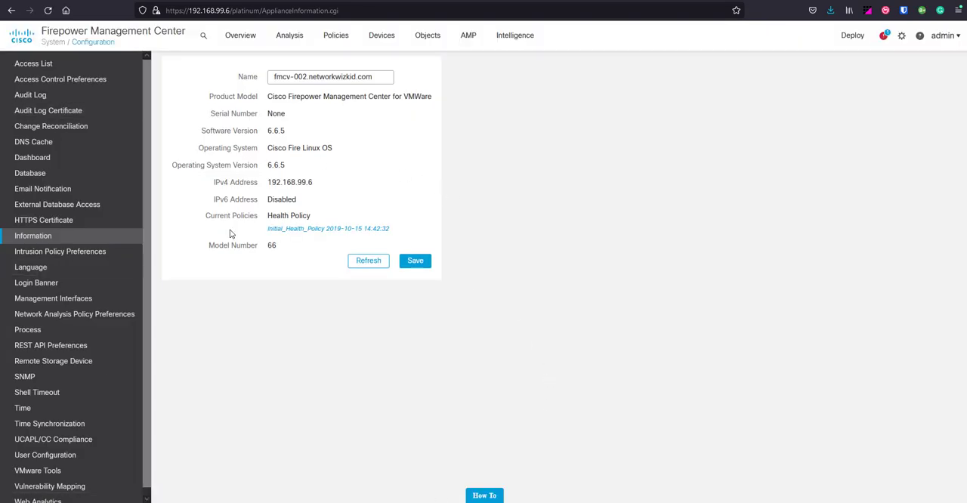
{"action": "mouse_move", "coordinate": [42, 221]}
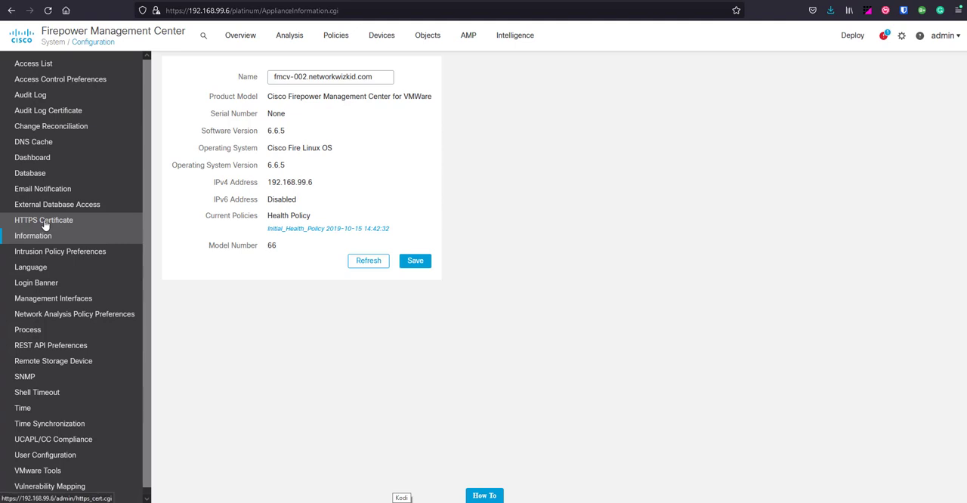
{"action": "left_click", "coordinate": [44, 221]}
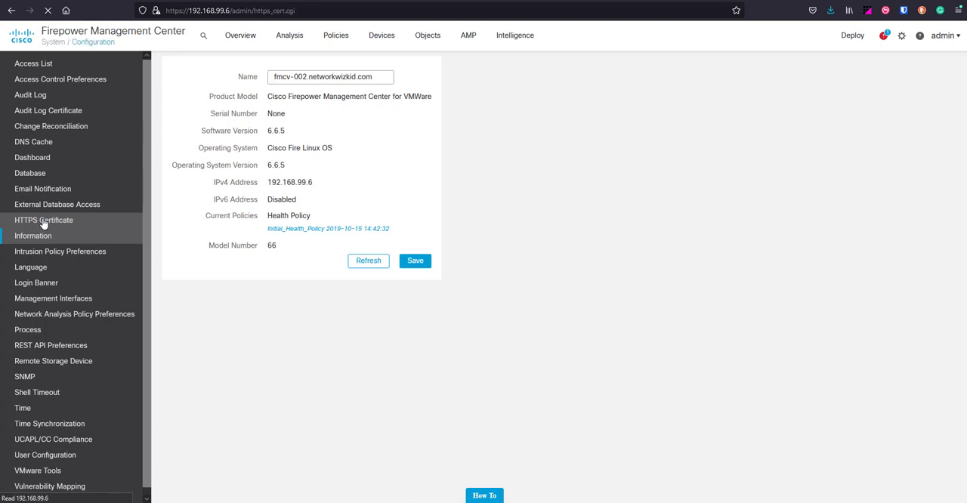
Load the HTTPS Certificate page and highlight the current certificate's subject common name
{"action": "left_click", "coordinate": [42, 221]}
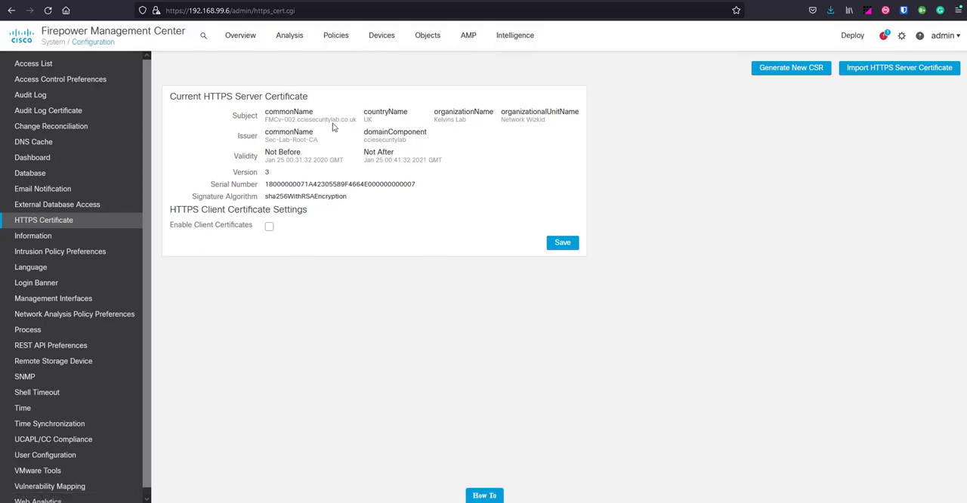
{"action": "mouse_move", "coordinate": [461, 144]}
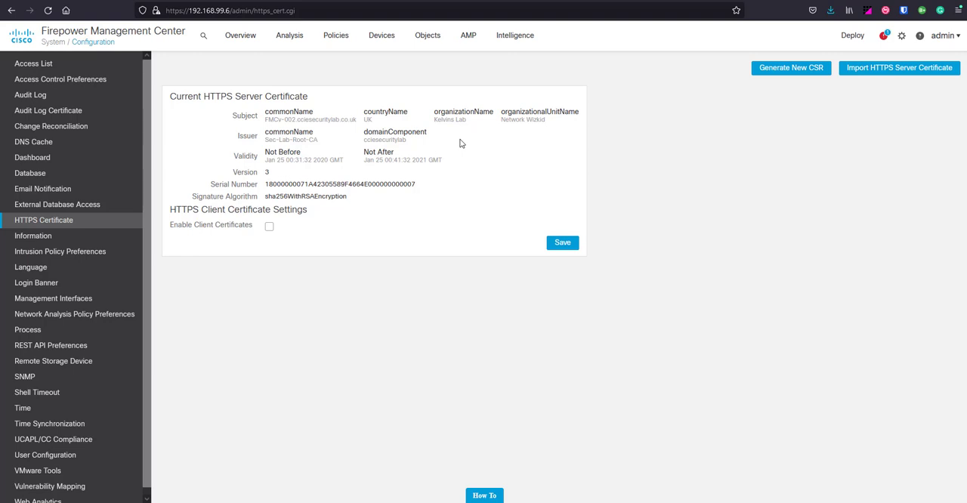
{"action": "mouse_move", "coordinate": [269, 121]}
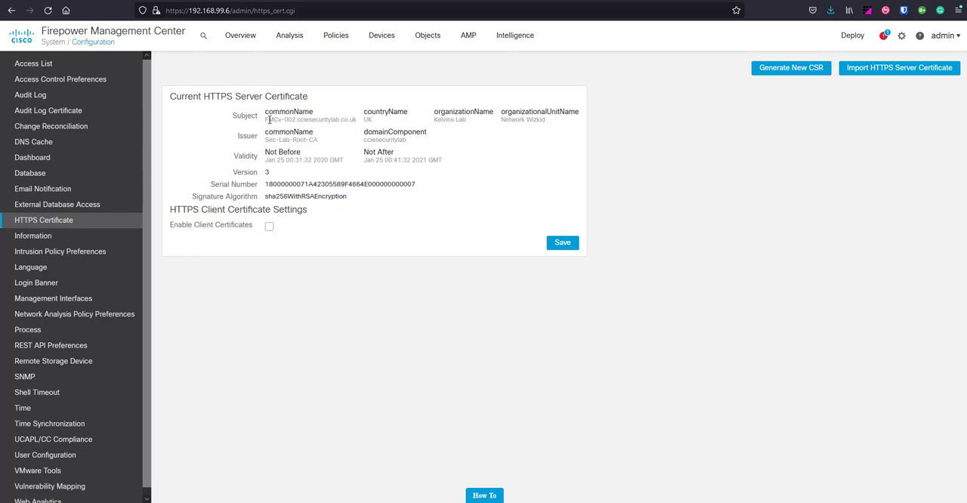
{"action": "mouse_move", "coordinate": [325, 117]}
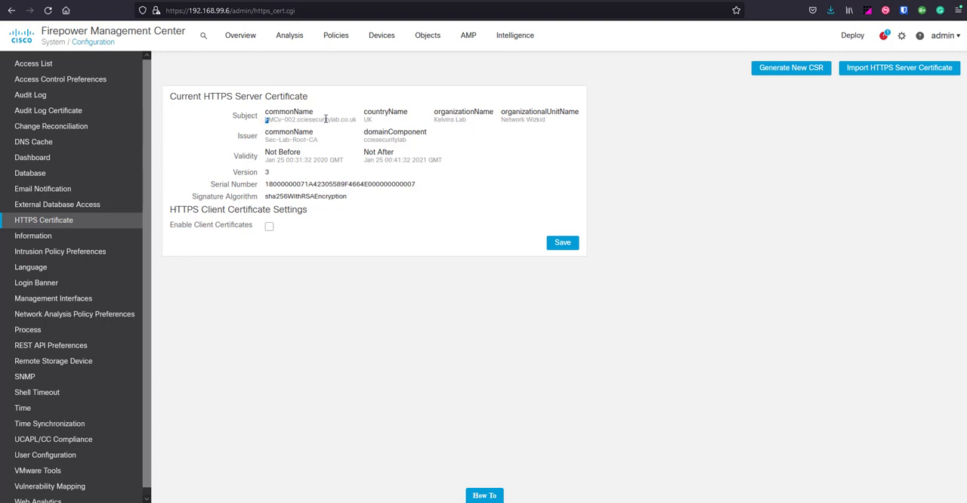
{"action": "double_click", "coordinate": [310, 119]}
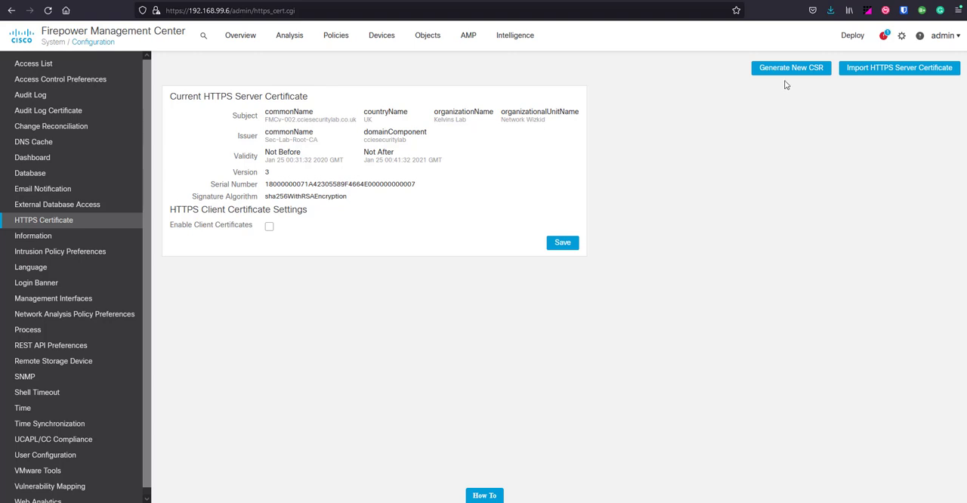
{"action": "mouse_move", "coordinate": [795, 109]}
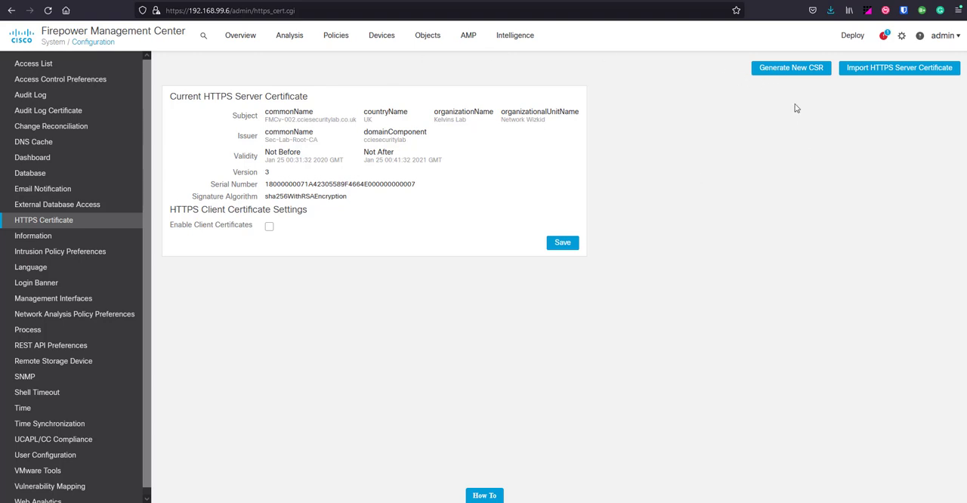
{"action": "mouse_move", "coordinate": [792, 80]}
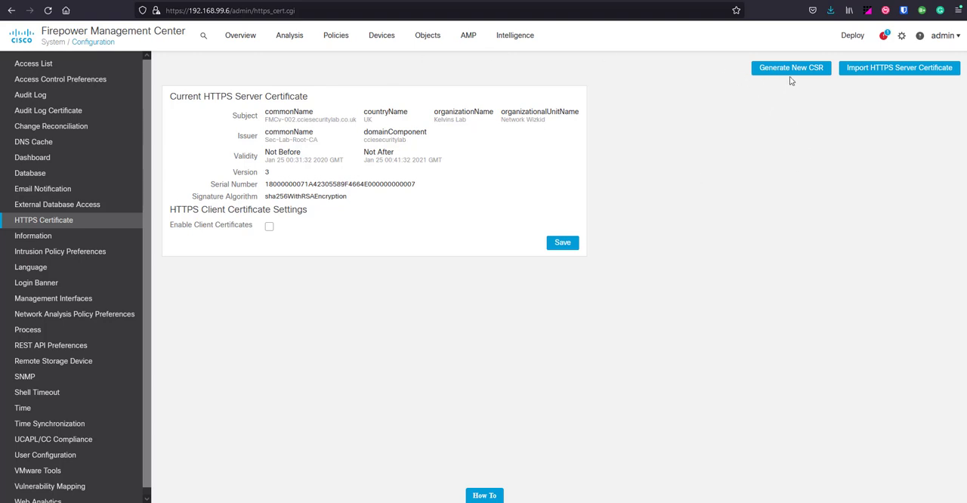
Start a CSR with country UK, state West Yorkshire, locality Bradford, organization Network Wizkids
{"action": "left_click", "coordinate": [790, 68]}
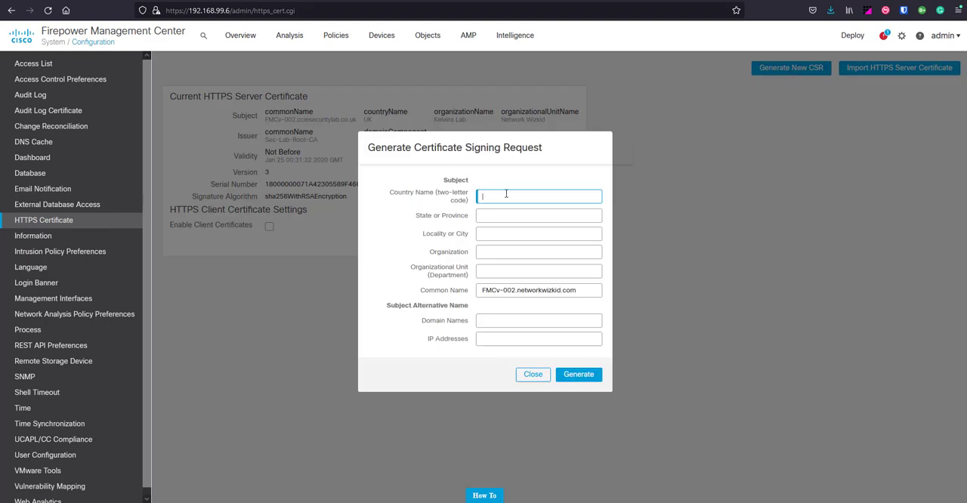
{"action": "type", "text": "UK"}
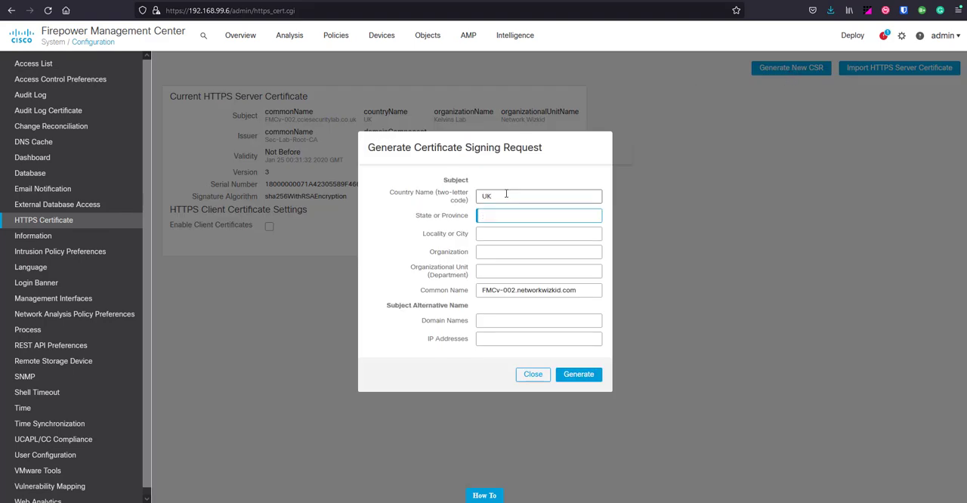
{"action": "type", "text": "West Yorkshire"}
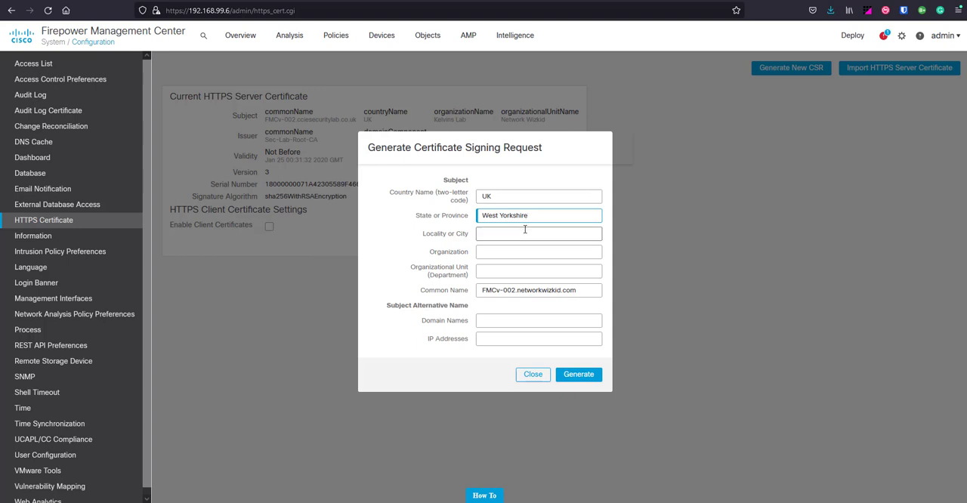
{"action": "type", "text": "Bradfor"}
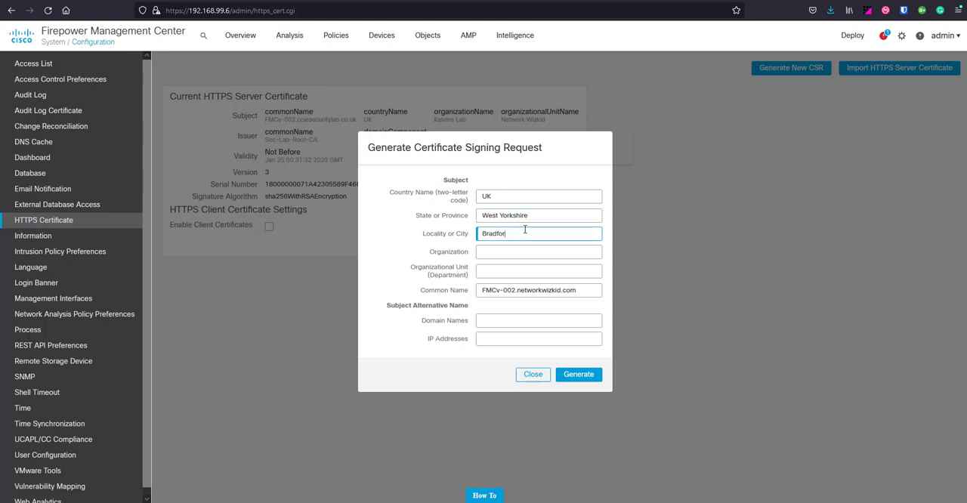
{"action": "left_click", "coordinate": [538, 250]}
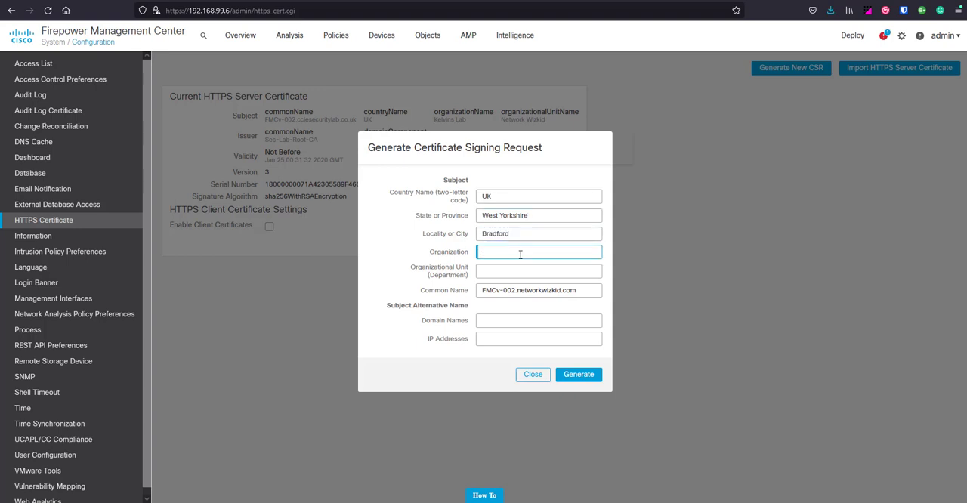
{"action": "type", "text": "Network Wi"}
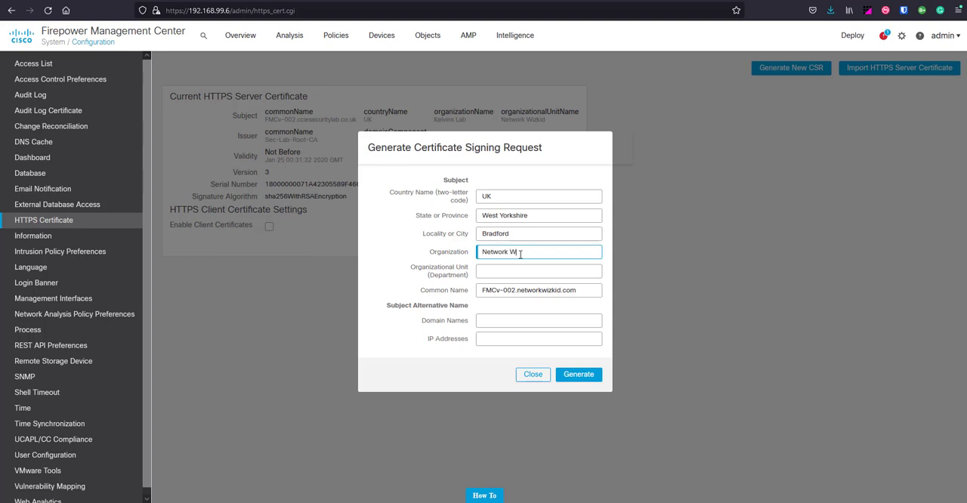
{"action": "type", "text": "zkids"}
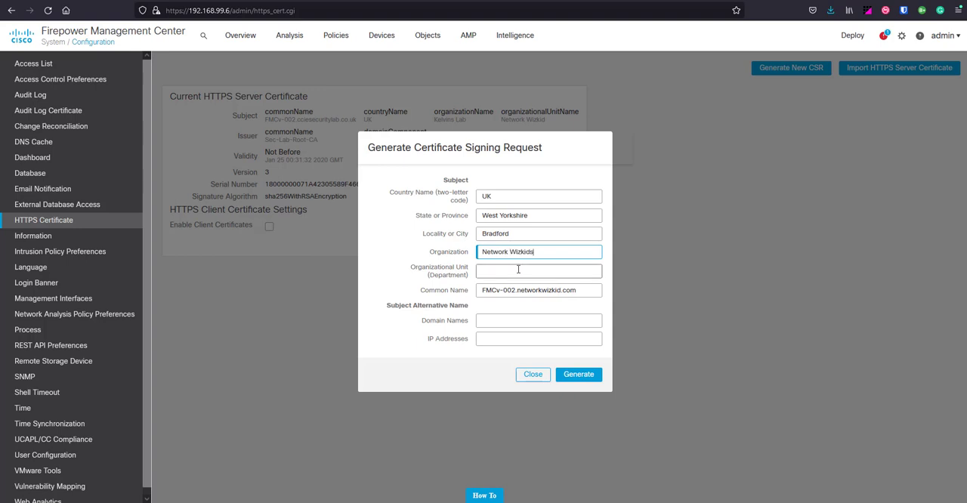
Add organizational unit Security Department and domain name fmcv-002.networkwizkid.com to the request
{"action": "left_click", "coordinate": [538, 271]}
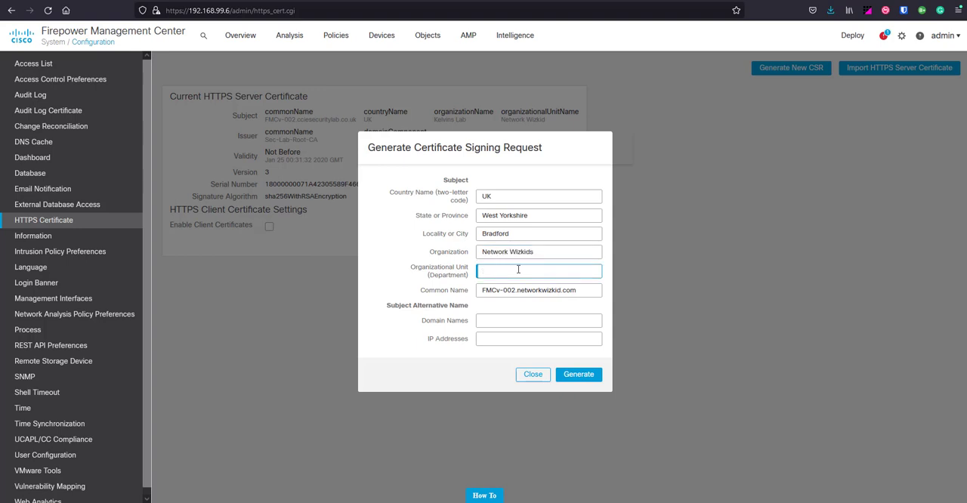
{"action": "type", "text": "Security D"}
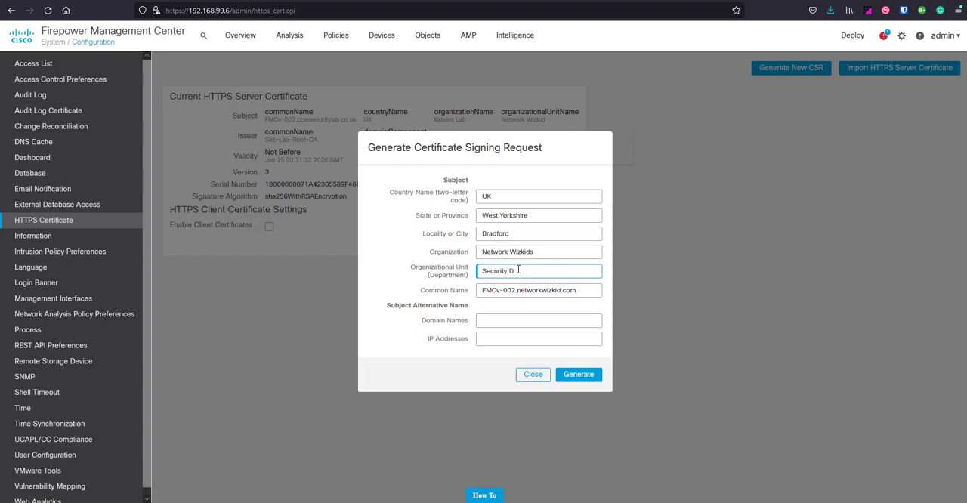
{"action": "type", "text": "epart"}
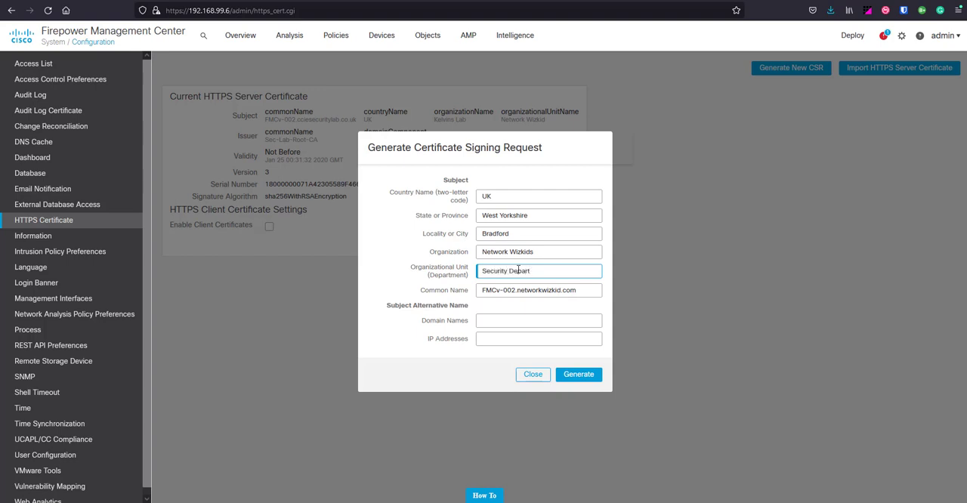
{"action": "type", "text": "ment"}
{"action": "left_click", "coordinate": [538, 290]}
{"action": "type", "text": "fmc"}
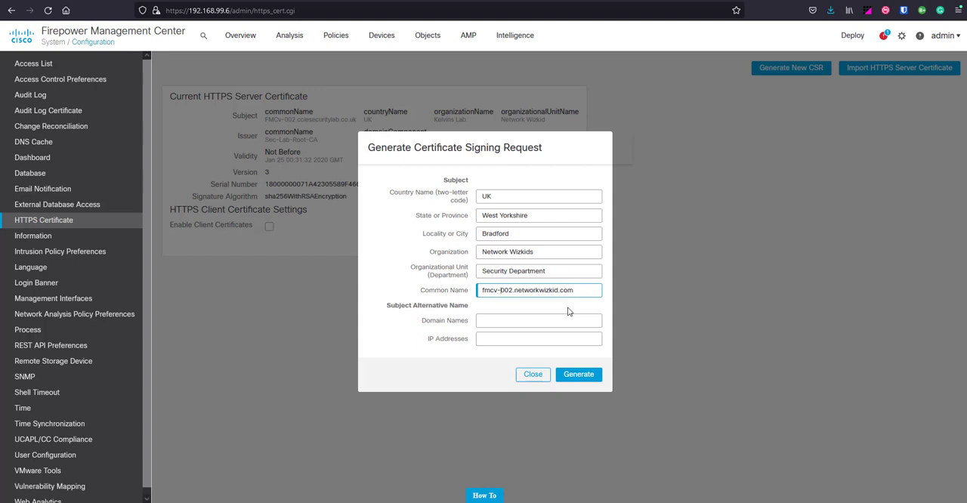
{"action": "left_click", "coordinate": [538, 321]}
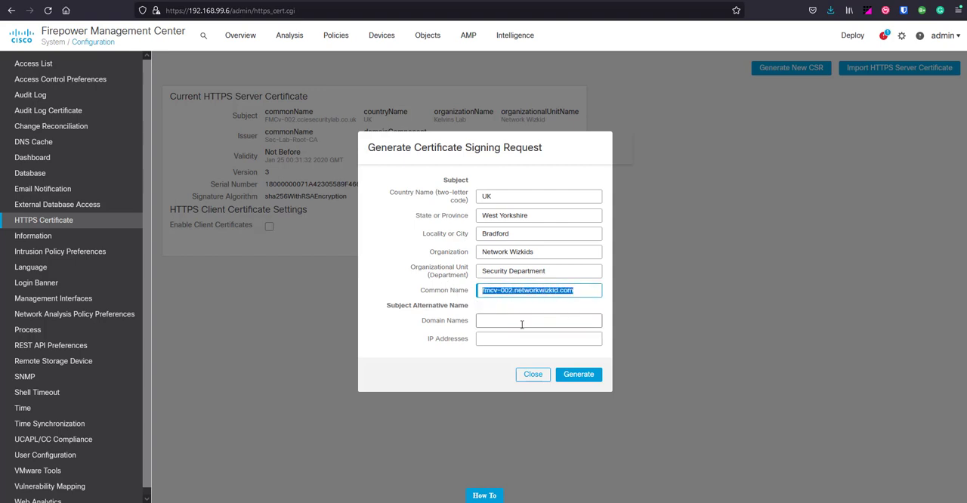
{"action": "type", "text": "fmcv-002.networkwizkid.com"}
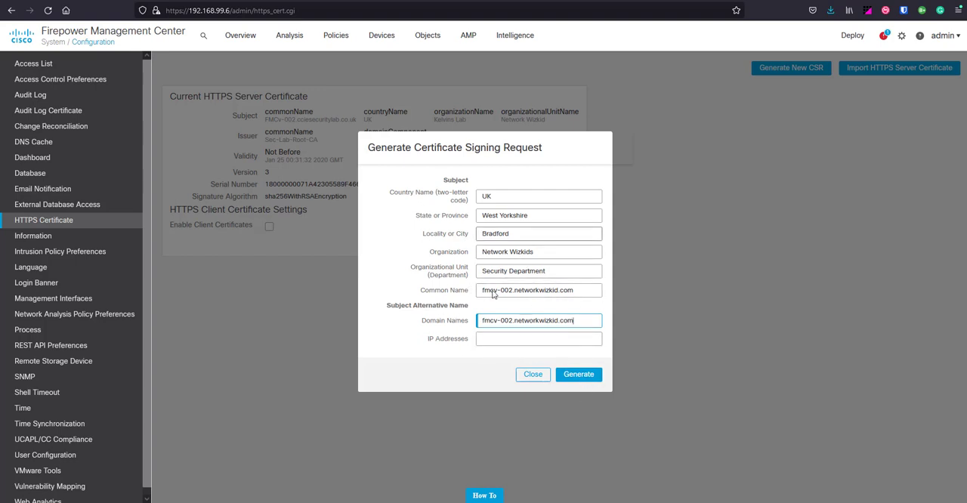
Generate the signing request and select its entire request text for copying
{"action": "left_click", "coordinate": [579, 374]}
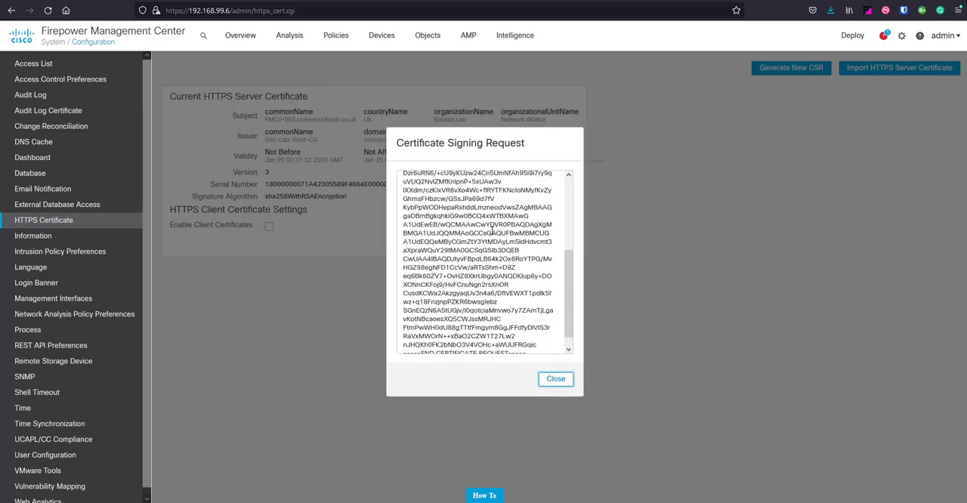
{"action": "scroll", "scroll_direction": "down", "scroll_amount": 3}
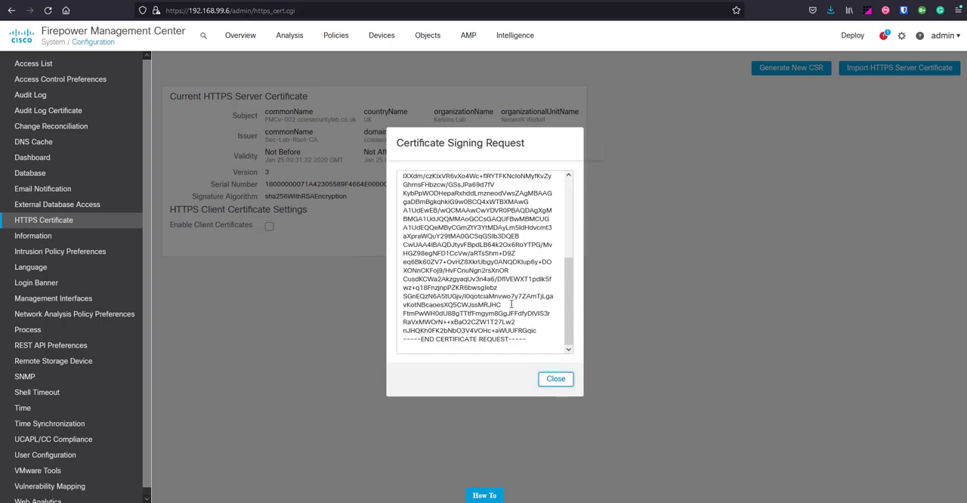
{"action": "key", "text": "ctrl+a"}
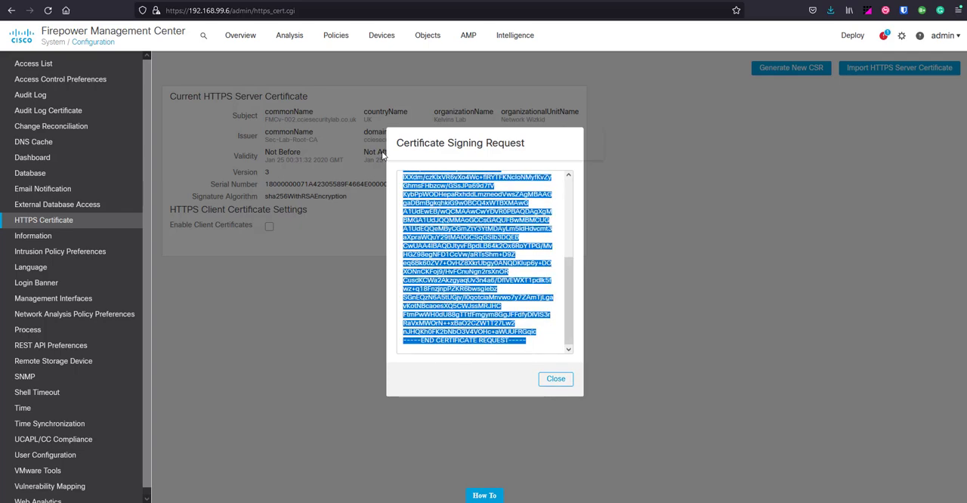
{"action": "scroll", "scroll_direction": "up", "scroll_amount": 3}
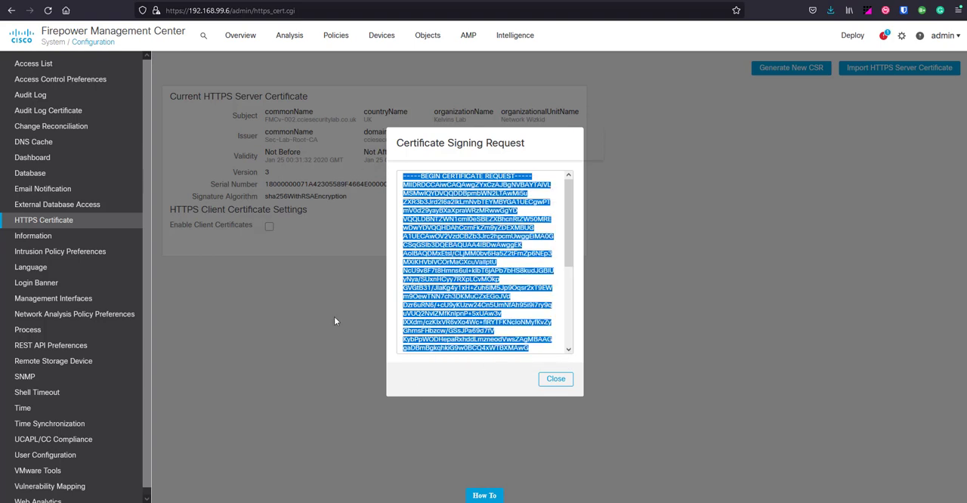
{"action": "mouse_move", "coordinate": [220, 465]}
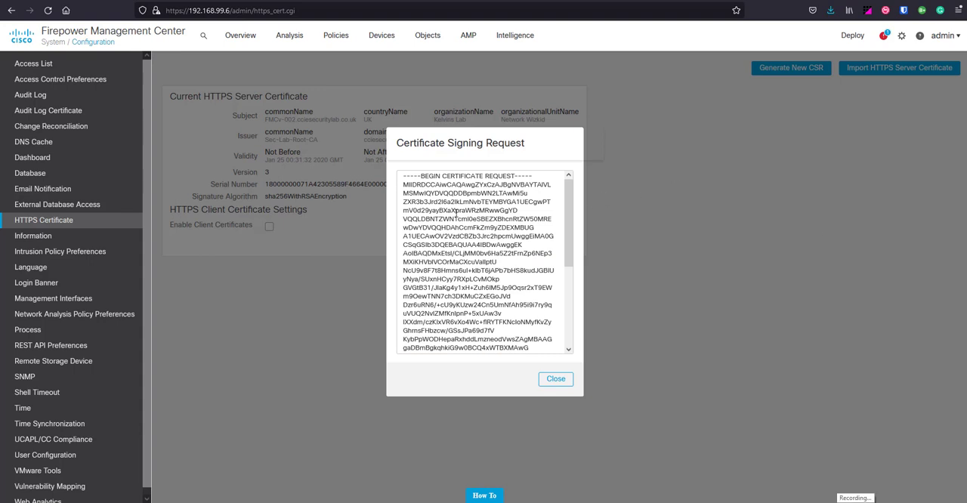
Close the CSR dialog and bring up the Import HTTPS Server Certificate form
{"action": "left_click", "coordinate": [556, 378]}
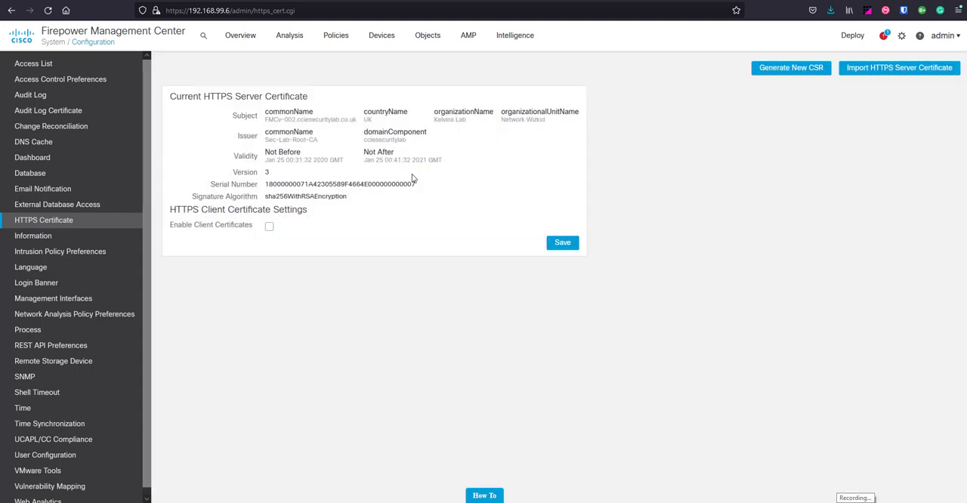
{"action": "mouse_move", "coordinate": [483, 209]}
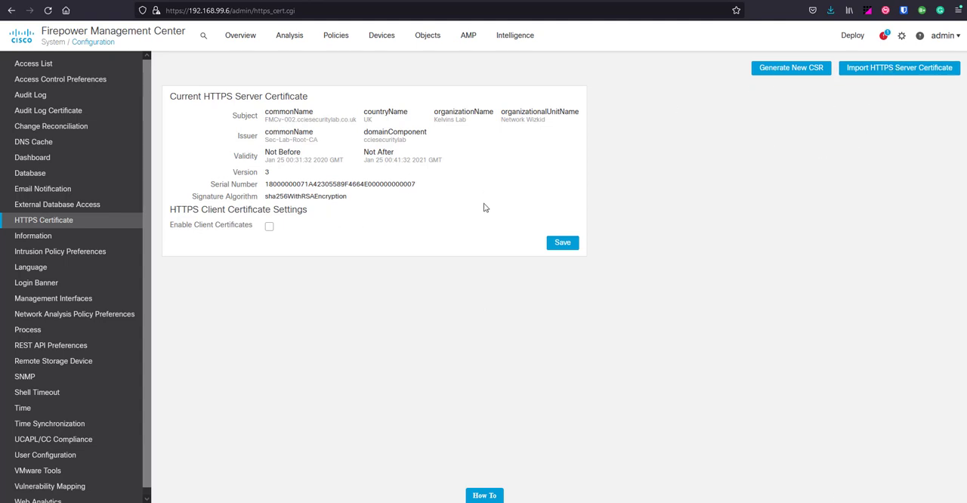
{"action": "mouse_move", "coordinate": [828, 133]}
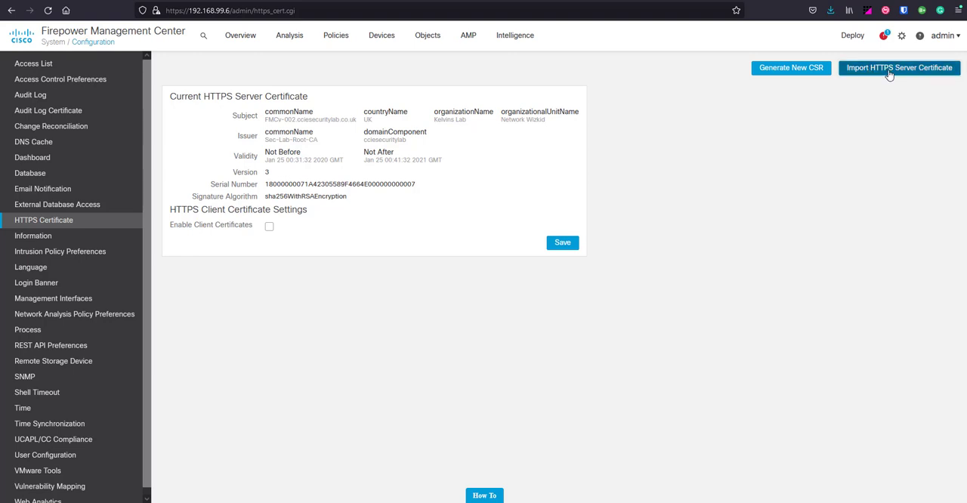
{"action": "left_click", "coordinate": [899, 68]}
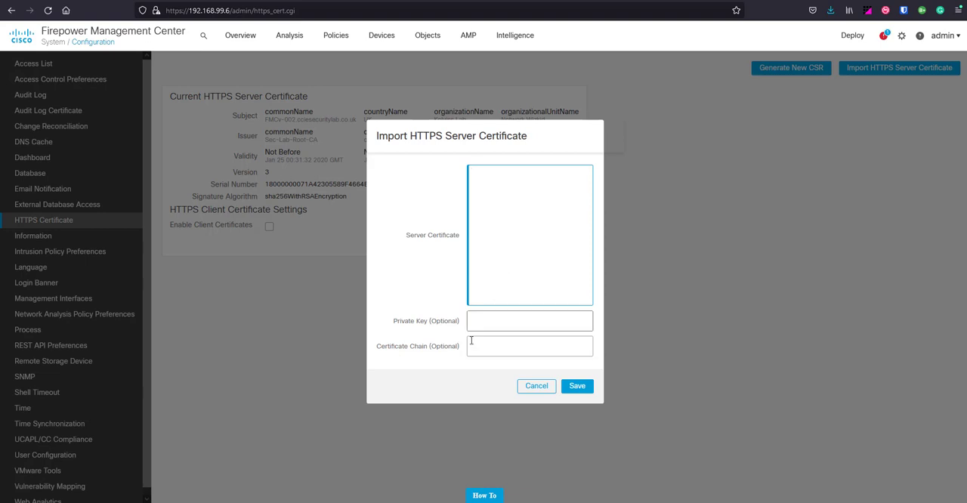
Paste the CA-signed certificate PEM into the Server Certificate box and save the import
{"action": "left_click", "coordinate": [529, 234]}
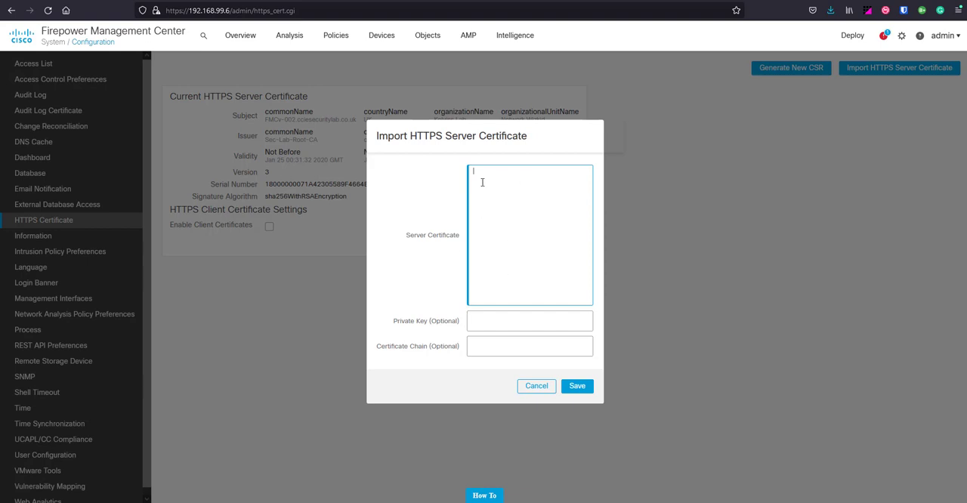
{"action": "mouse_move", "coordinate": [520, 184]}
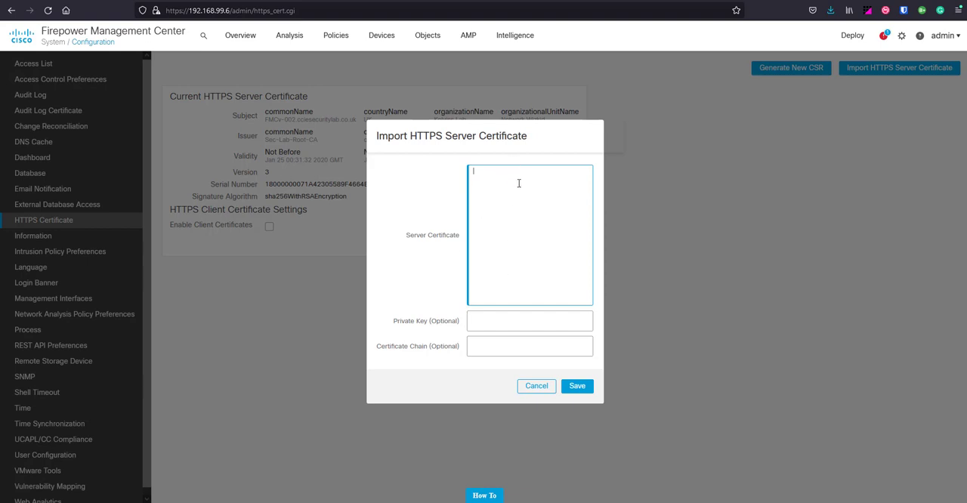
{"action": "mouse_move", "coordinate": [139, 323]}
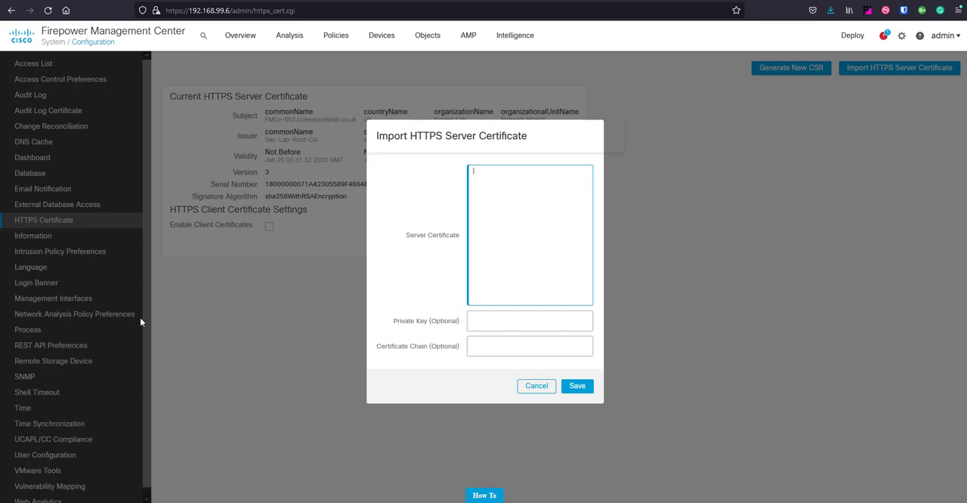
{"action": "mouse_move", "coordinate": [396, 189]}
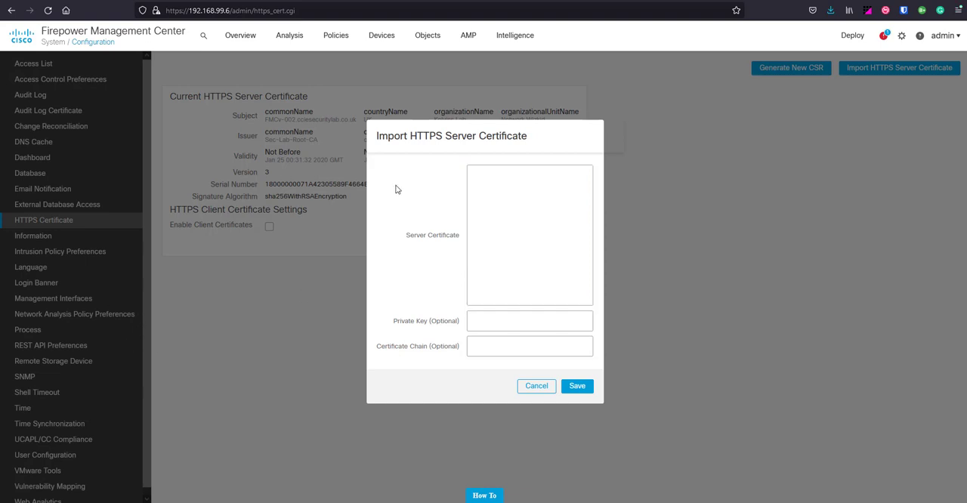
{"action": "mouse_move", "coordinate": [396, 190]}
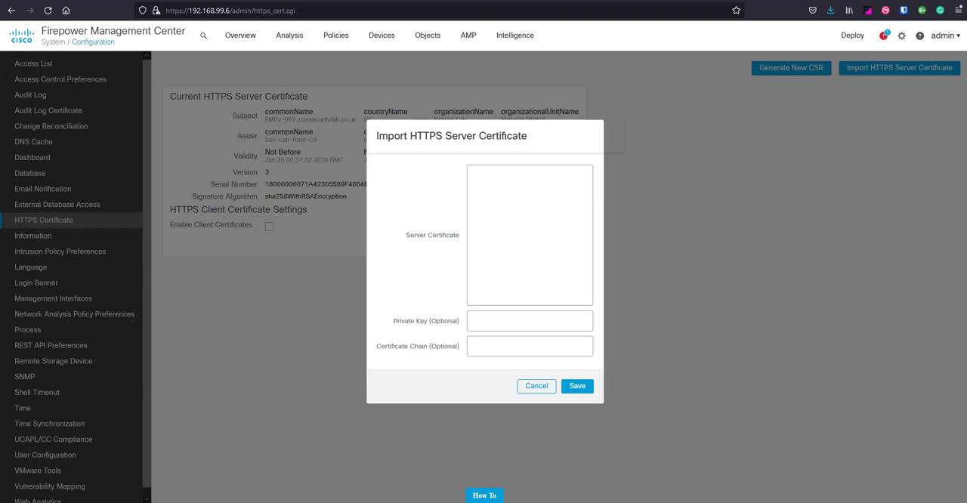
{"action": "left_click", "coordinate": [529, 235]}
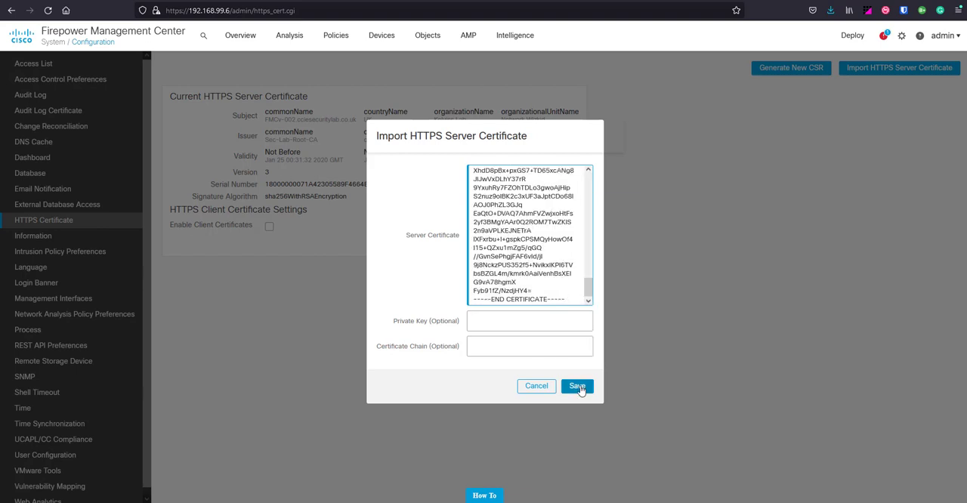
{"action": "left_click", "coordinate": [577, 387]}
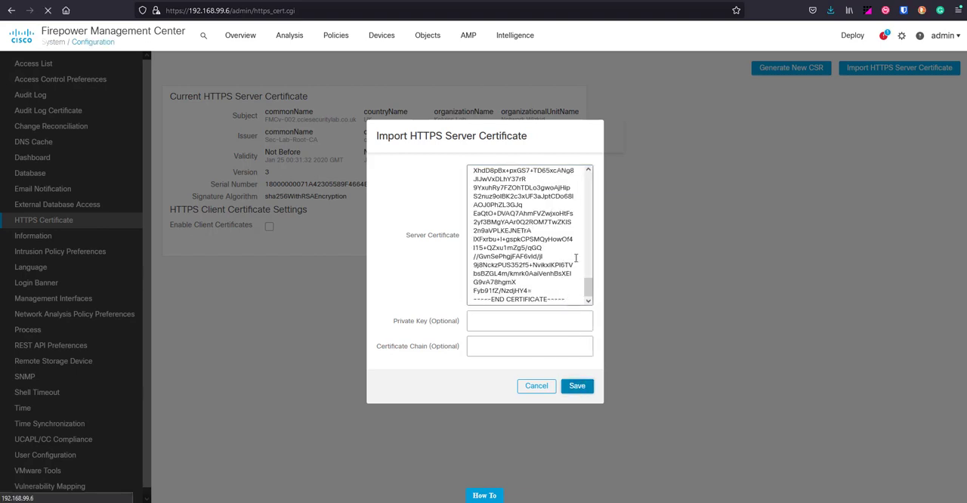
Confirm the import of the nwsrv-issued fmcv-002 certificate and save the HTTPS settings
{"action": "left_click", "coordinate": [577, 387]}
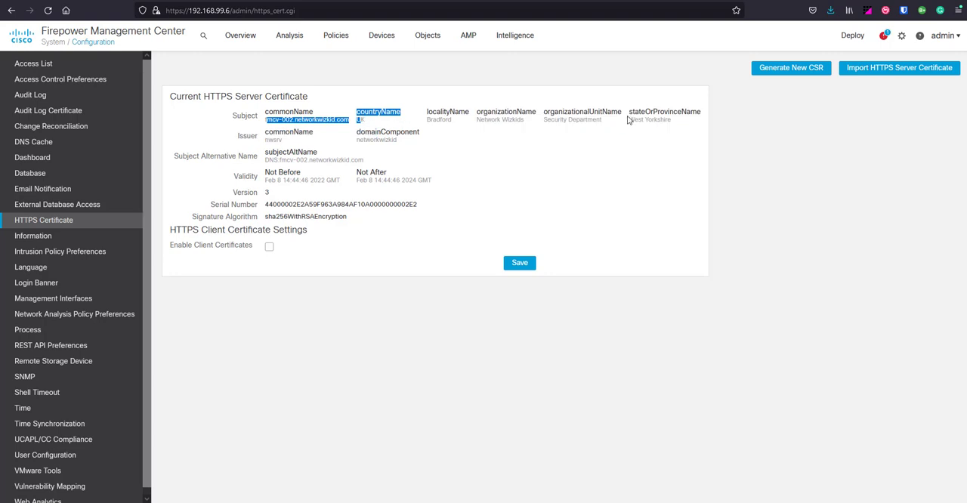
{"action": "mouse_move", "coordinate": [296, 153]}
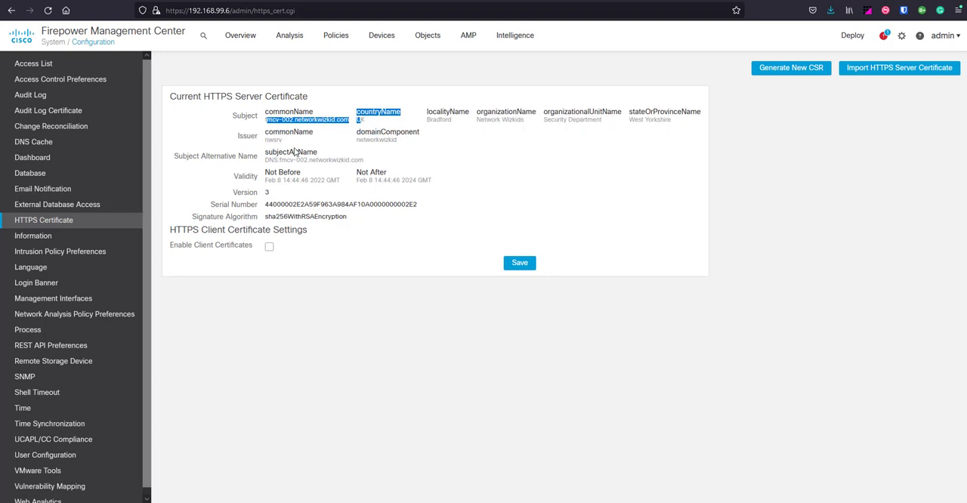
{"action": "mouse_move", "coordinate": [426, 157]}
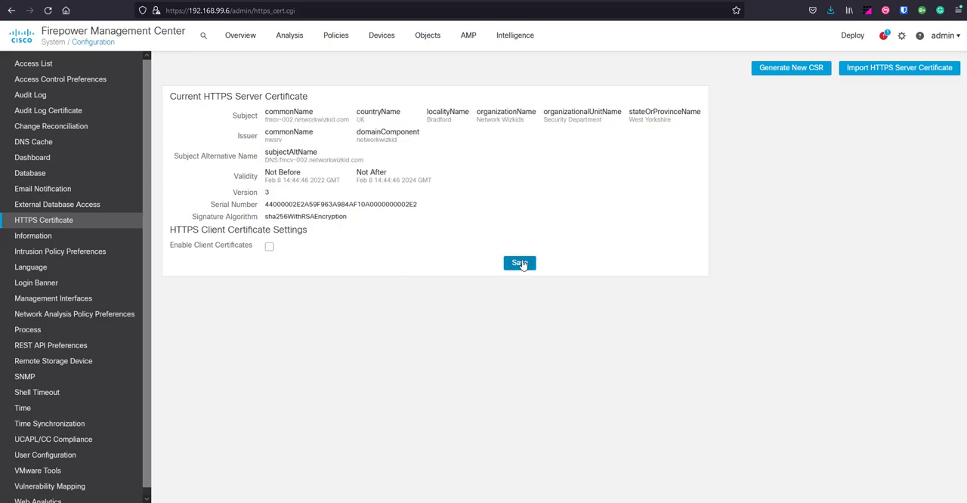
{"action": "left_click", "coordinate": [519, 263]}
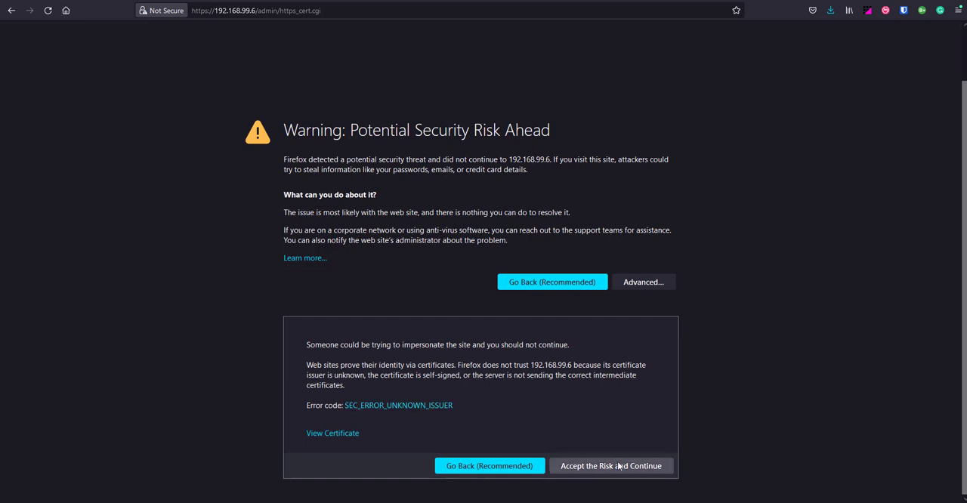
Accept Firefox's untrusted-issuer risk warning to reload the HTTPS Certificate page
{"action": "left_click", "coordinate": [611, 466]}
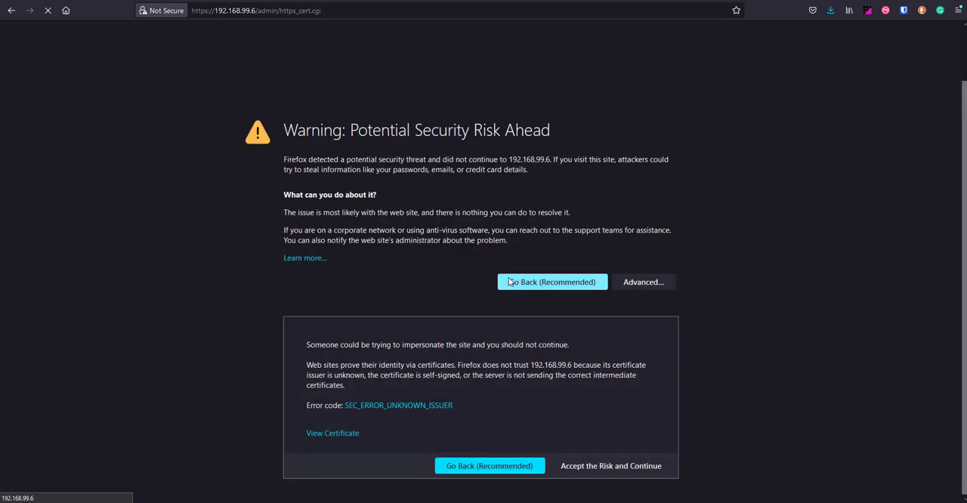
{"action": "left_click", "coordinate": [611, 466]}
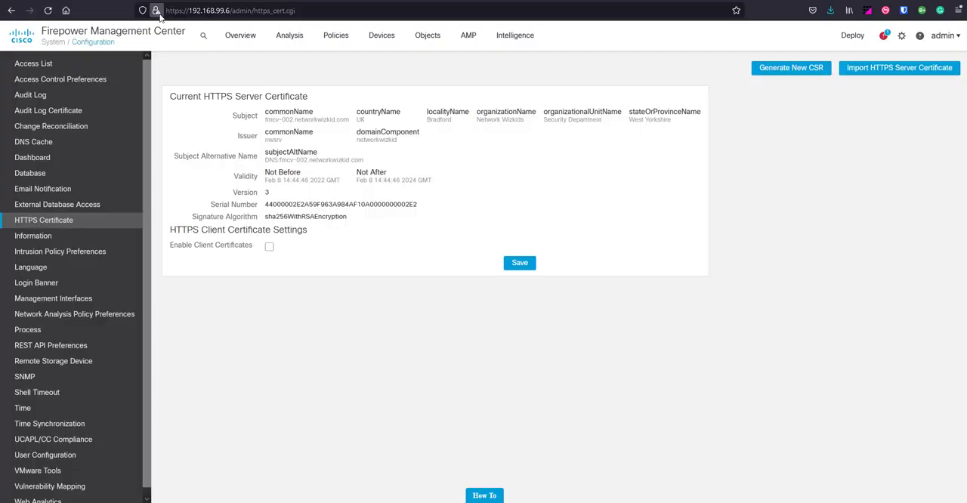
View the site certificate in Firefox, confirming fmcv-002.networkwizkid.com issued by nwsrv, valid to February 2024
{"action": "left_click", "coordinate": [156, 11]}
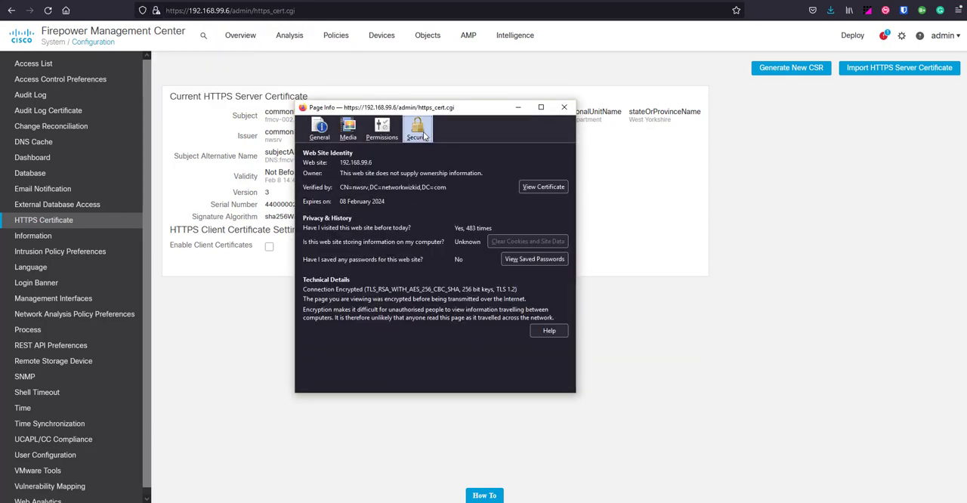
{"action": "left_click", "coordinate": [544, 187]}
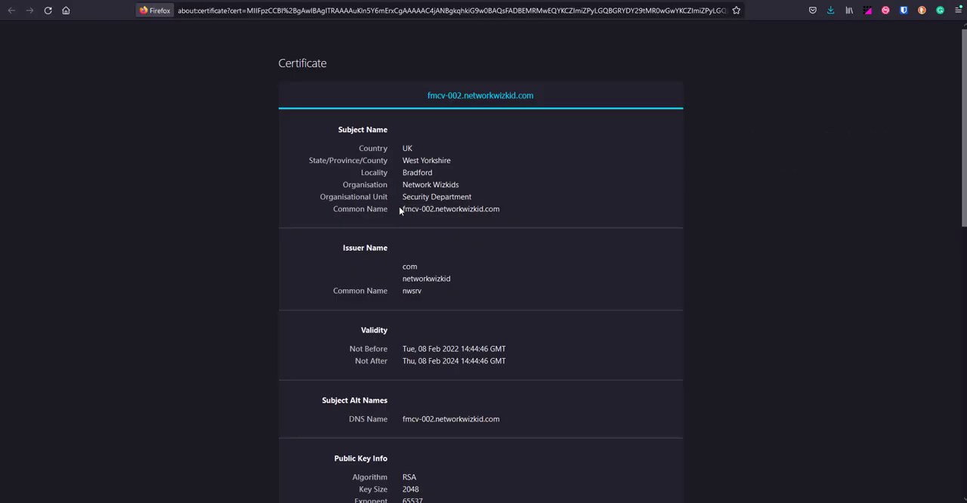
{"action": "scroll", "scroll_direction": "down", "scroll_amount": 3}
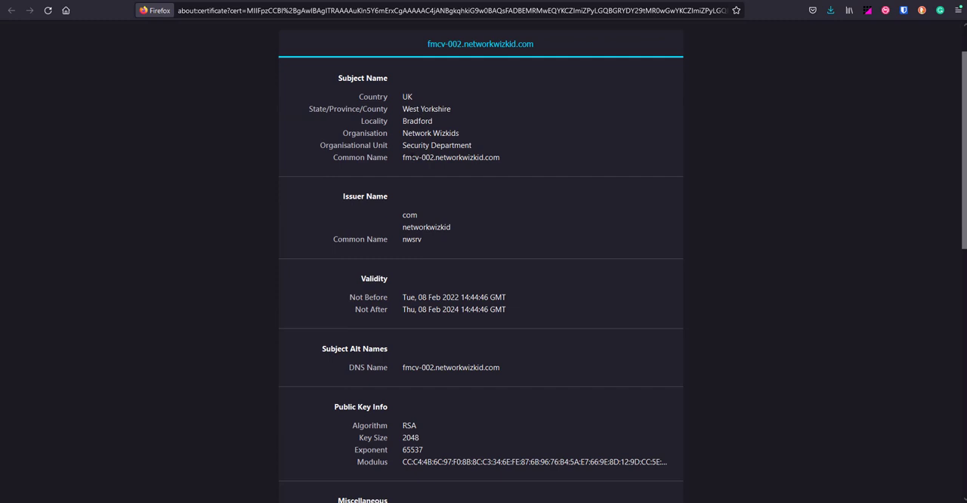
{"action": "scroll", "scroll_direction": "down", "scroll_amount": 3}
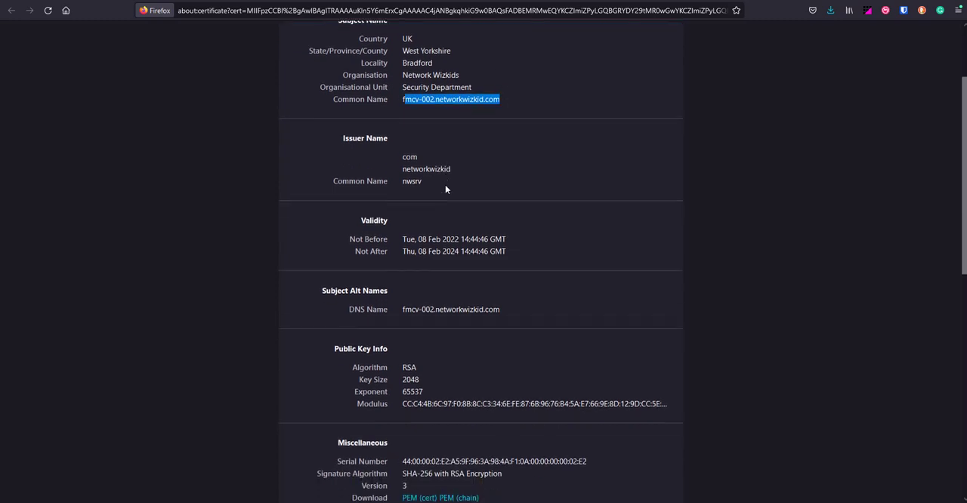
{"action": "scroll", "scroll_direction": "down", "scroll_amount": 3}
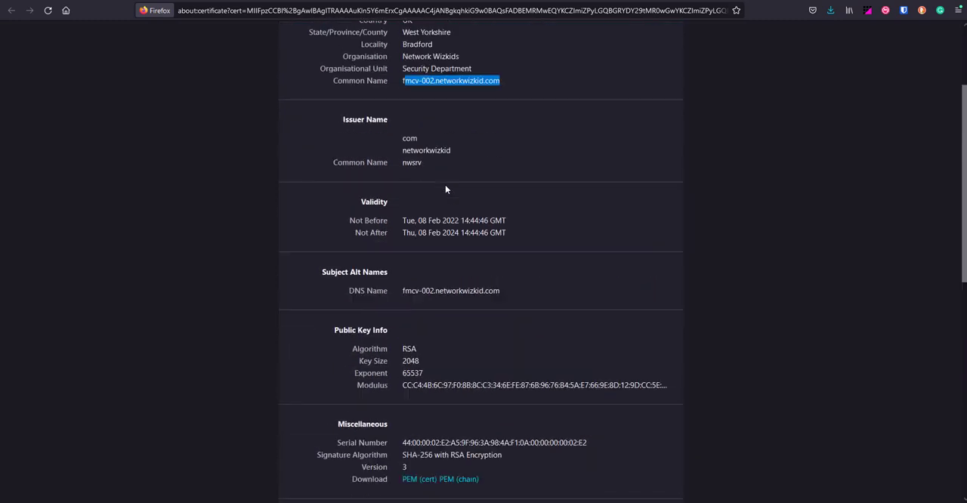
{"action": "scroll", "scroll_direction": "up", "scroll_amount": 3}
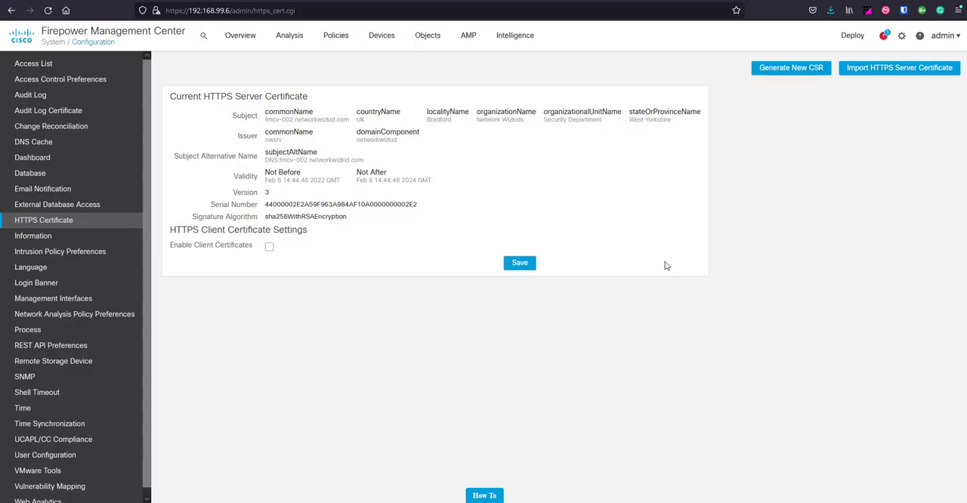
{"action": "mouse_move", "coordinate": [497, 281]}
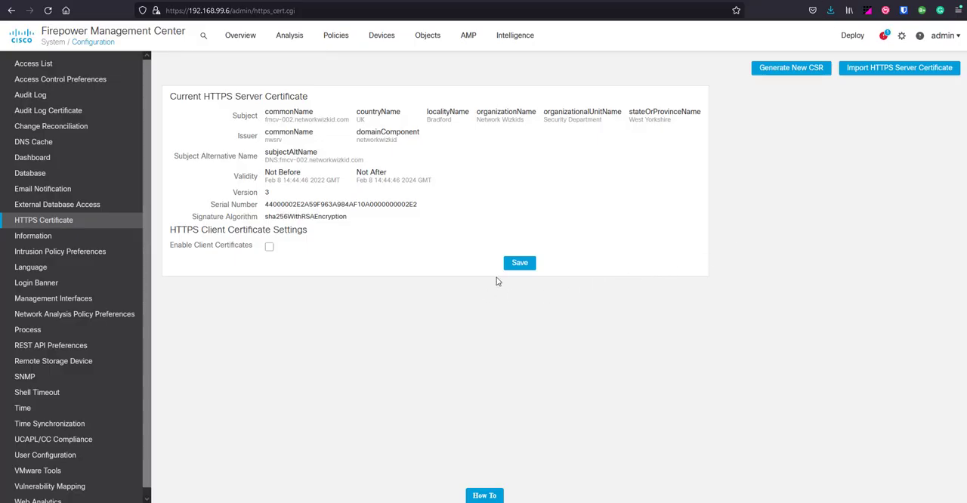
{"action": "mouse_move", "coordinate": [459, 254]}
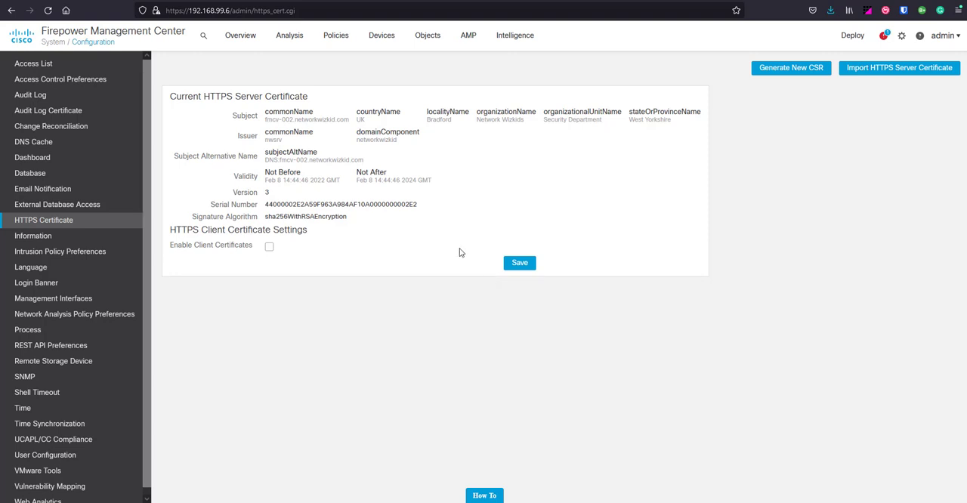
{"action": "mouse_move", "coordinate": [309, 295]}
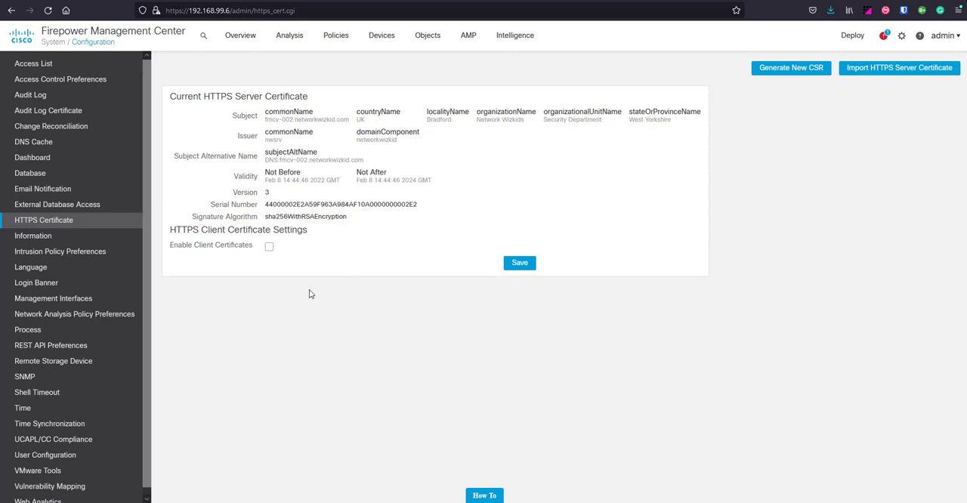
{"action": "mouse_move", "coordinate": [236, 287]}
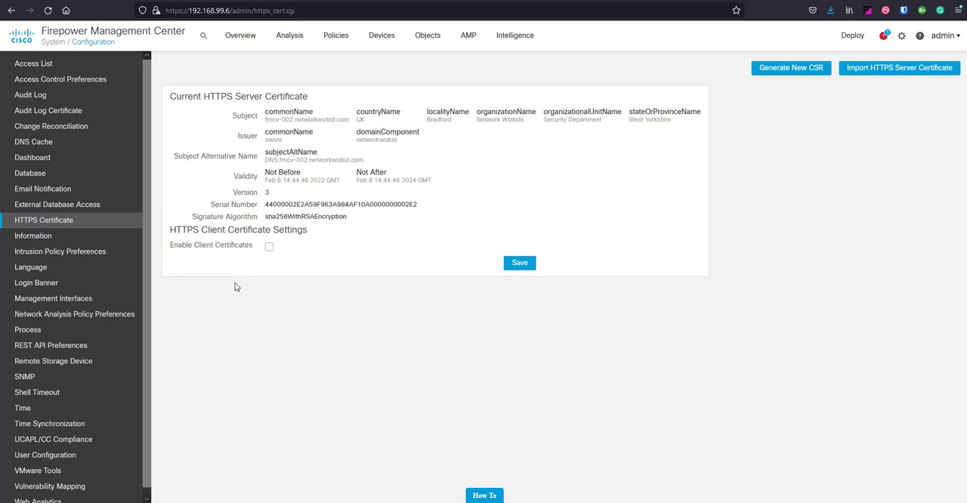
{"action": "mouse_move", "coordinate": [242, 249]}
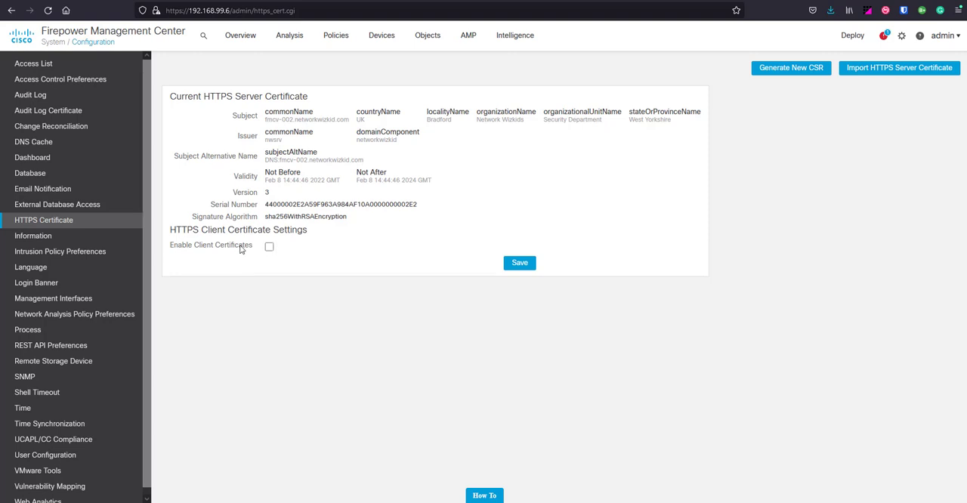
{"action": "mouse_move", "coordinate": [235, 255]}
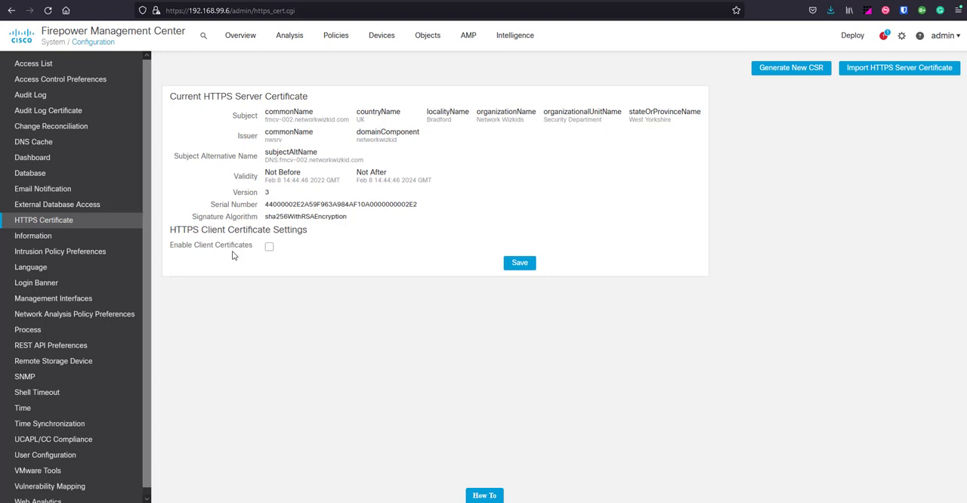
{"action": "mouse_move", "coordinate": [244, 255]}
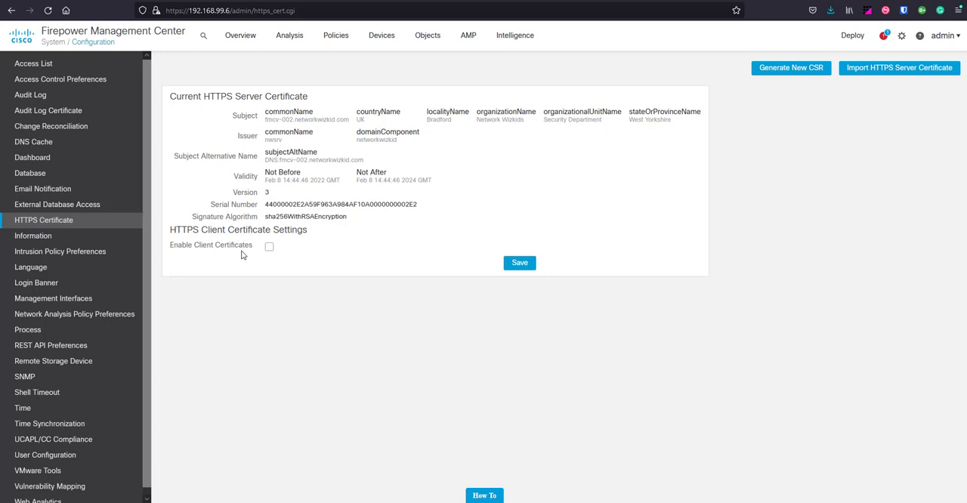
{"action": "mouse_move", "coordinate": [360, 192]}
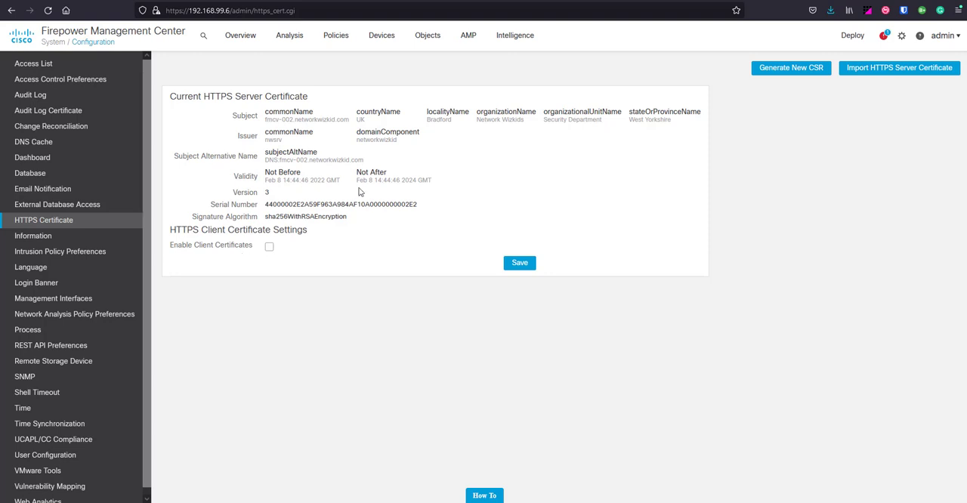
{"action": "mouse_move", "coordinate": [285, 121]}
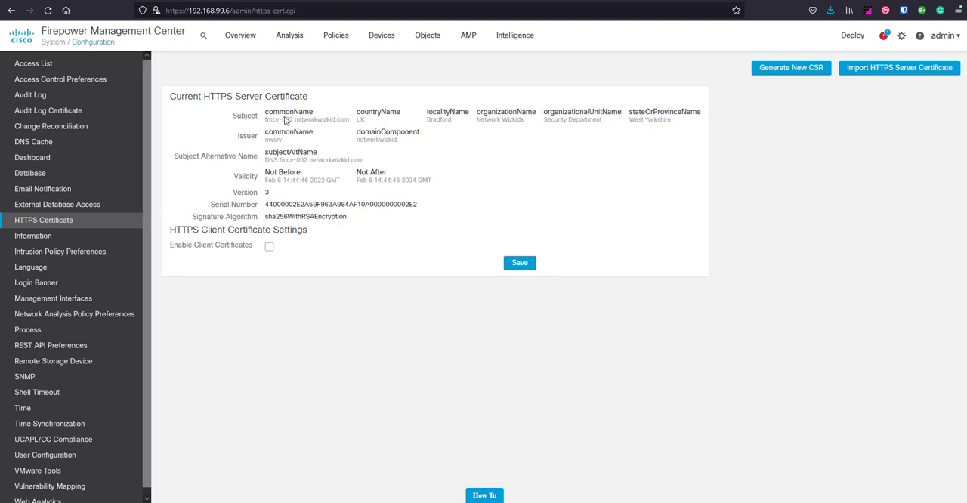
{"action": "mouse_move", "coordinate": [34, 189]}
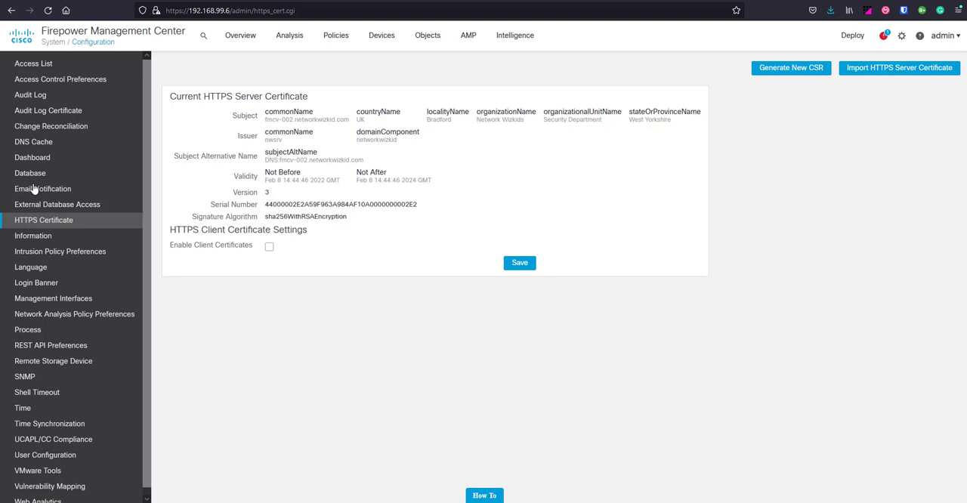